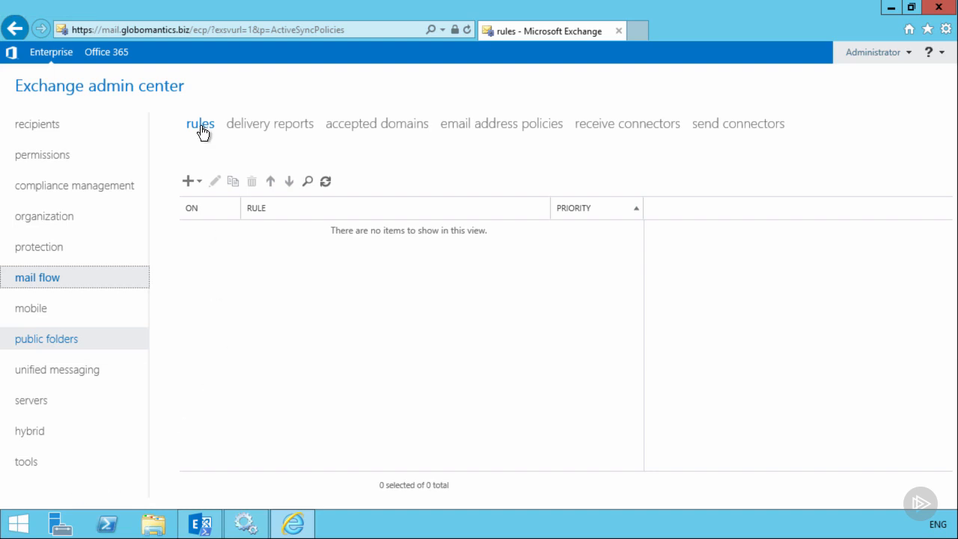
- Start a new Apply disclaimers rule from the mail flow rules list
left_click(189, 181)
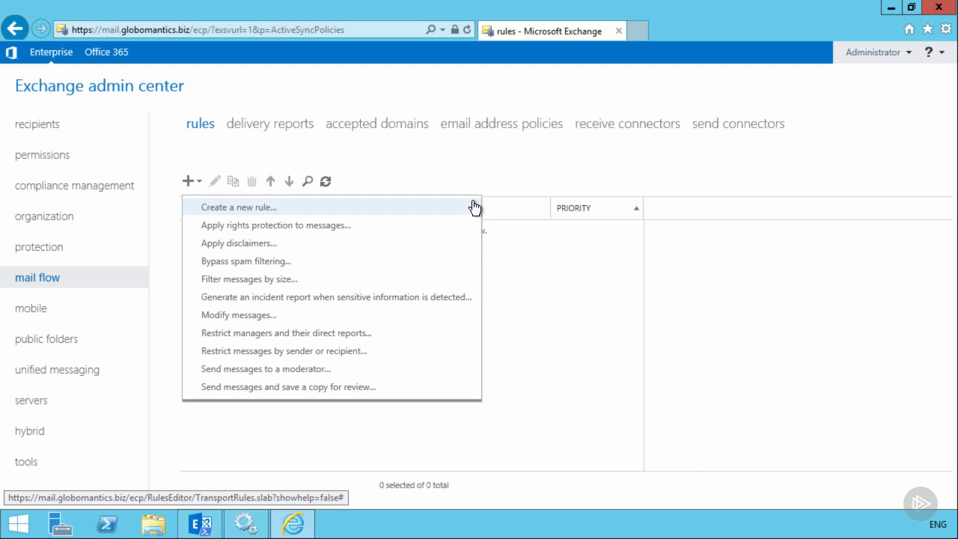
left_click(239, 207)
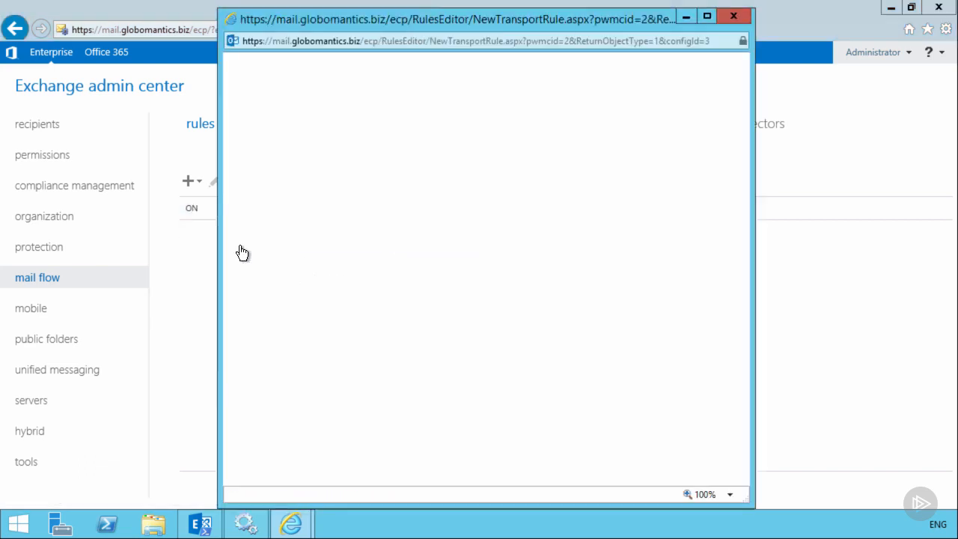
- Name the rule Outbound Email Disclaimer and apply it when the recipient is outside the organization
type("Outbound Email Disclaimer")
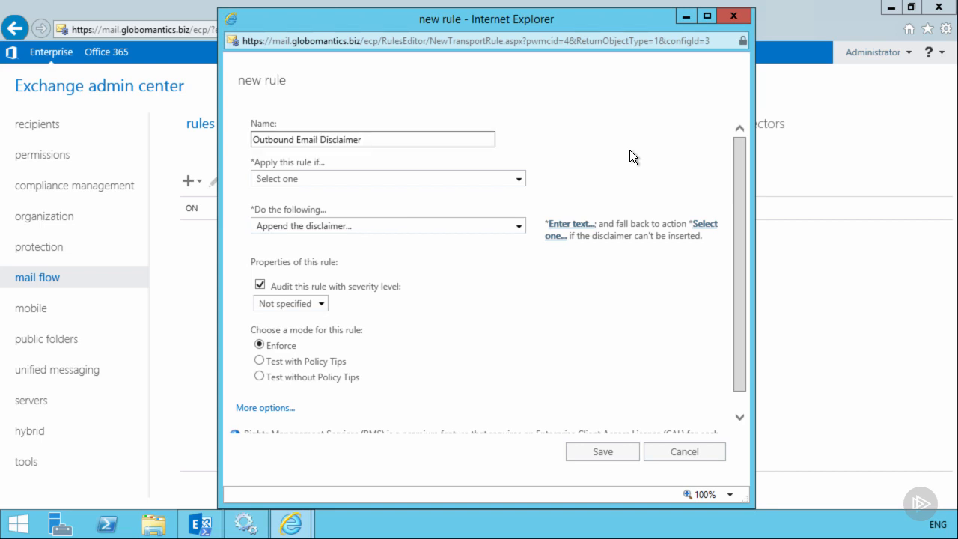
left_click(387, 178)
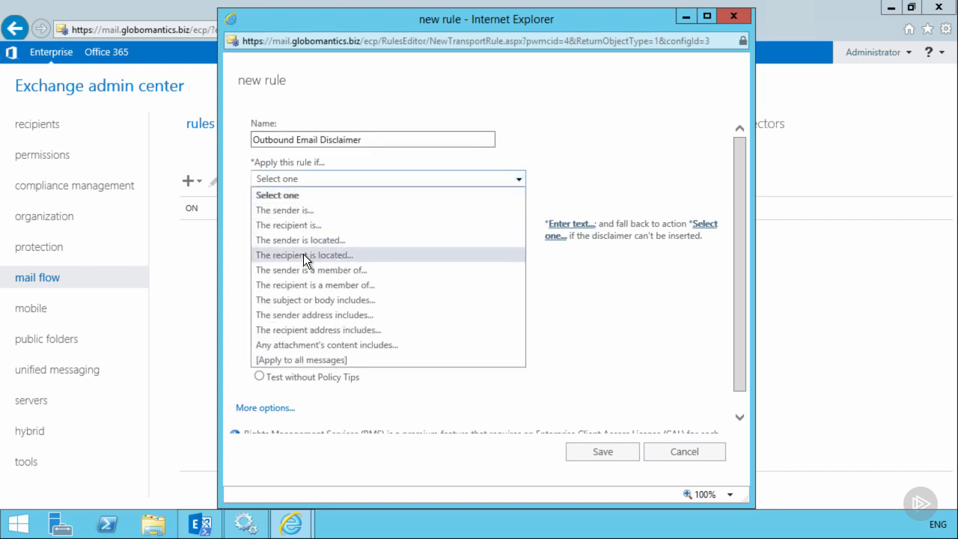
left_click(302, 254)
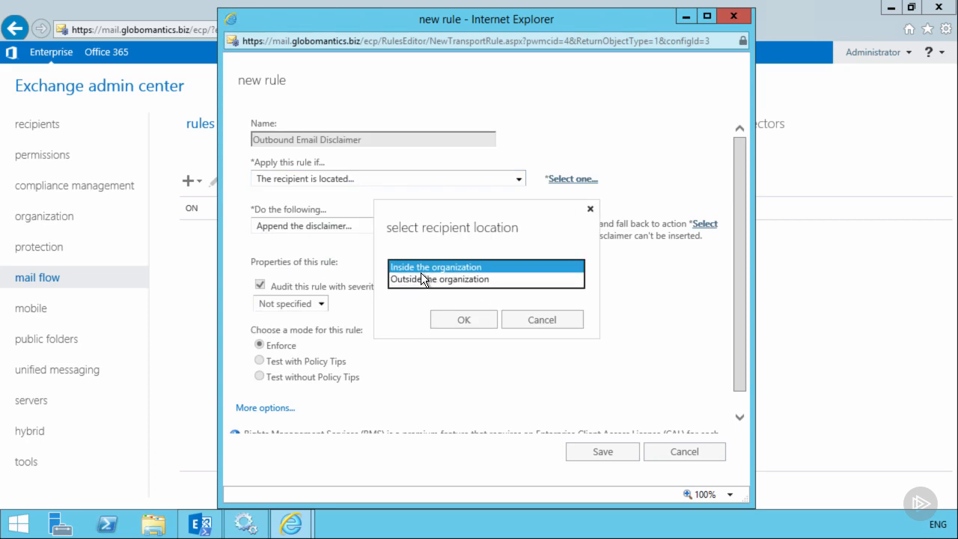
left_click(427, 280)
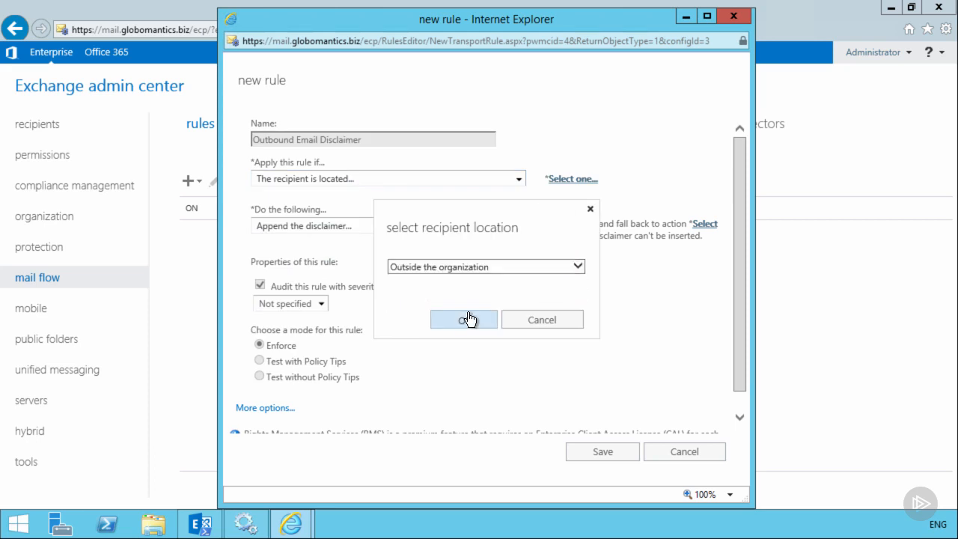
left_click(462, 319)
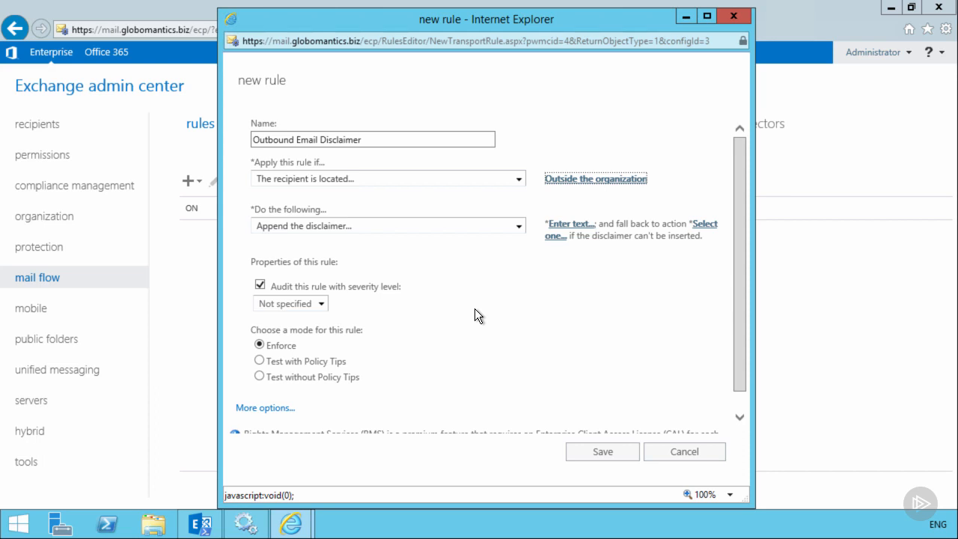
mouse_move(482, 309)
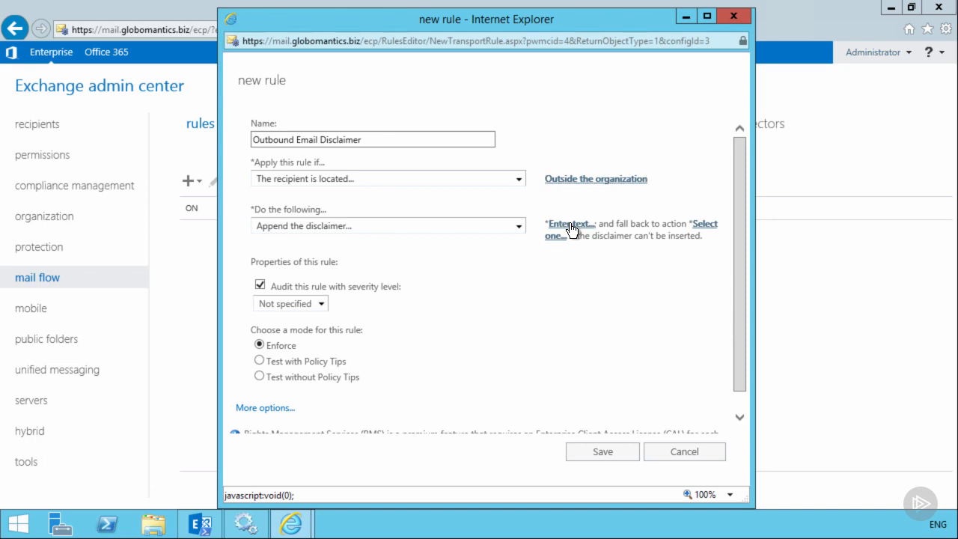
- Append the disclaimer text with Wrap as the fallback action
left_click(569, 225)
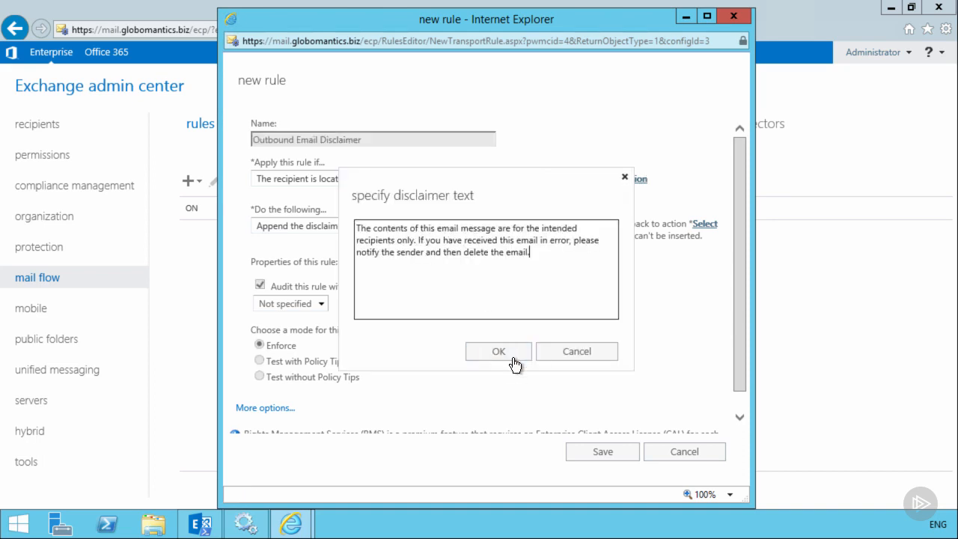
left_click(499, 350)
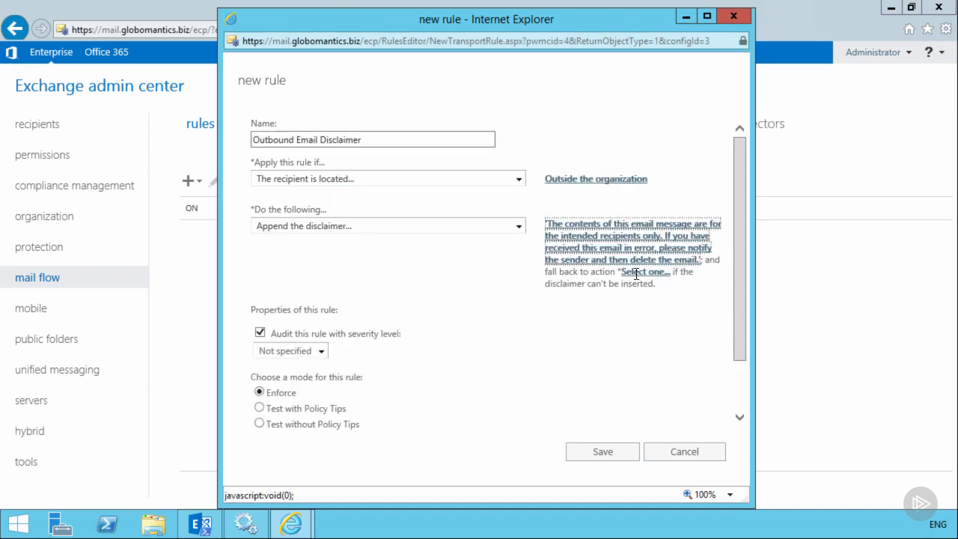
left_click(644, 273)
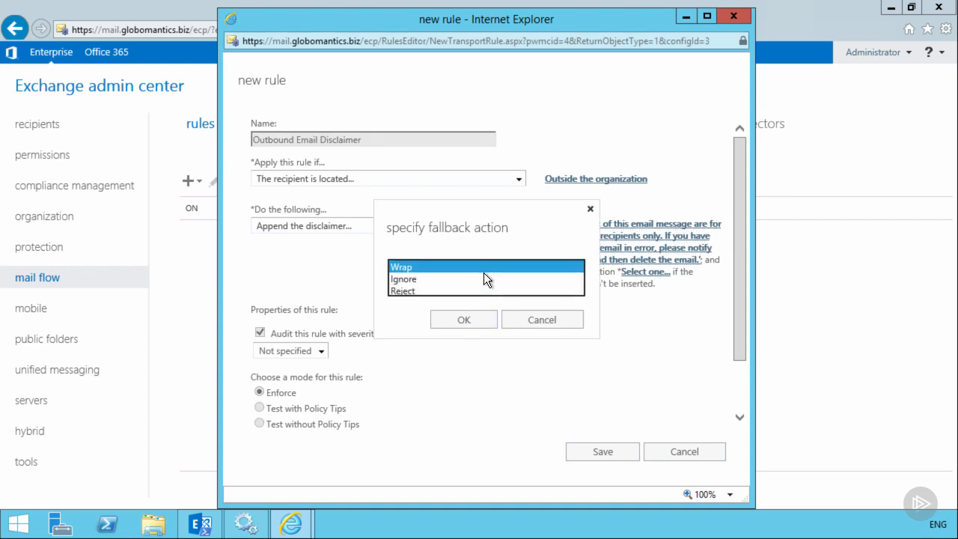
left_click(405, 266)
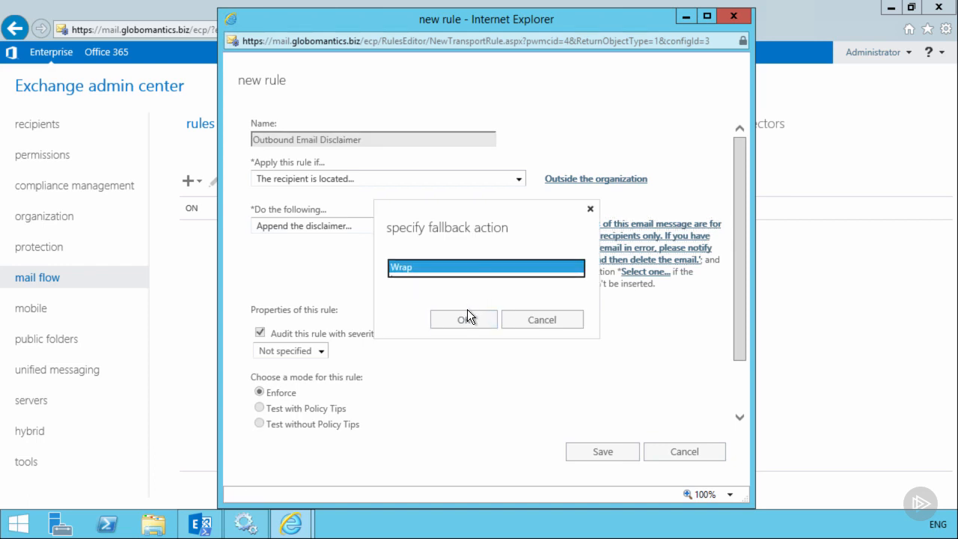
left_click(463, 319)
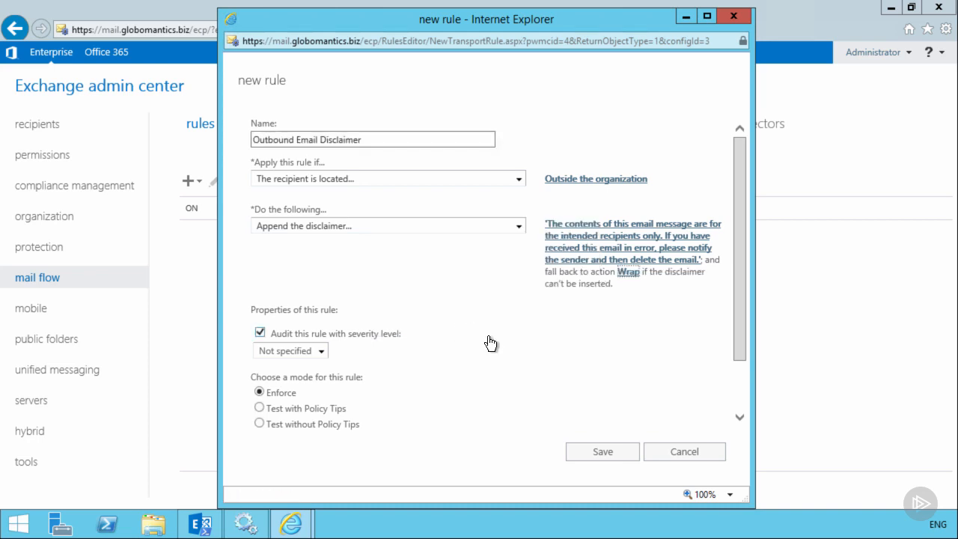
mouse_move(437, 333)
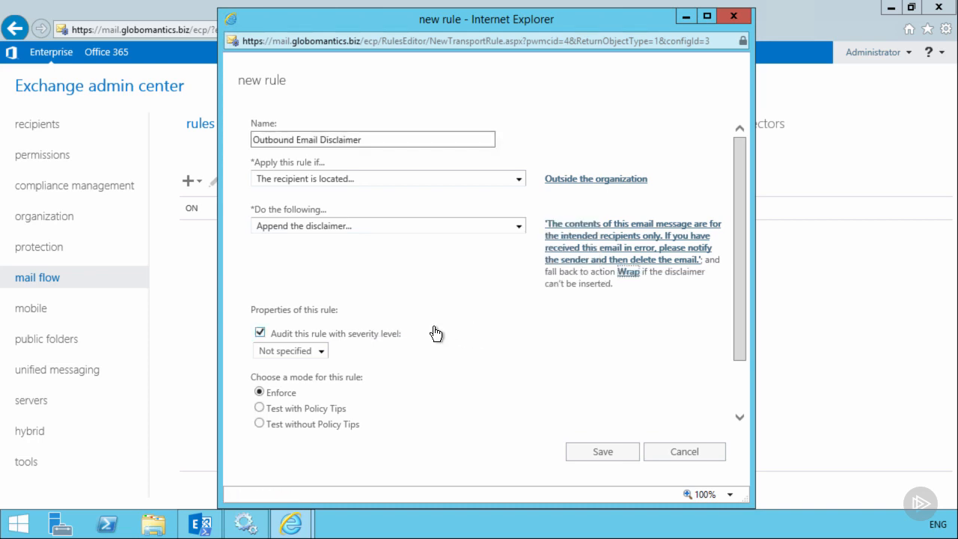
mouse_move(451, 326)
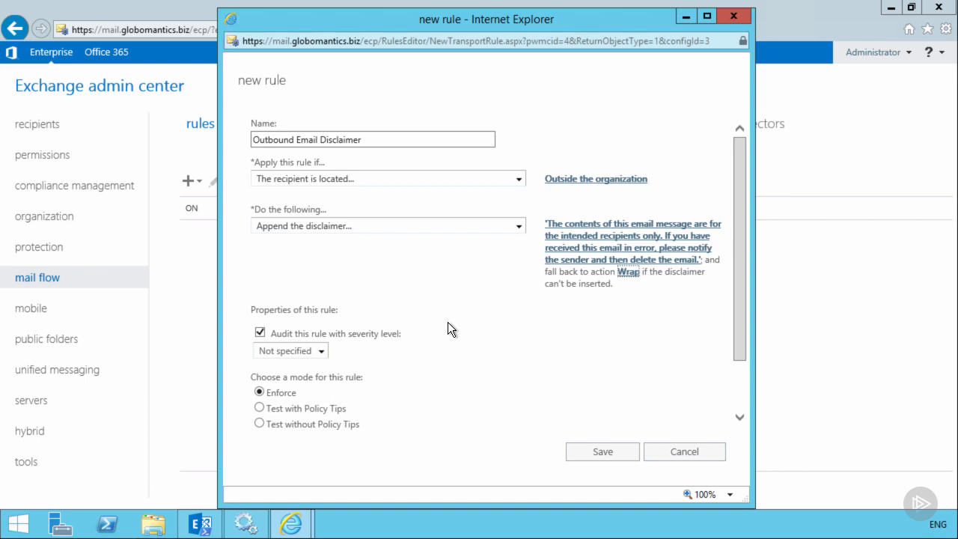
scroll("down", 3)
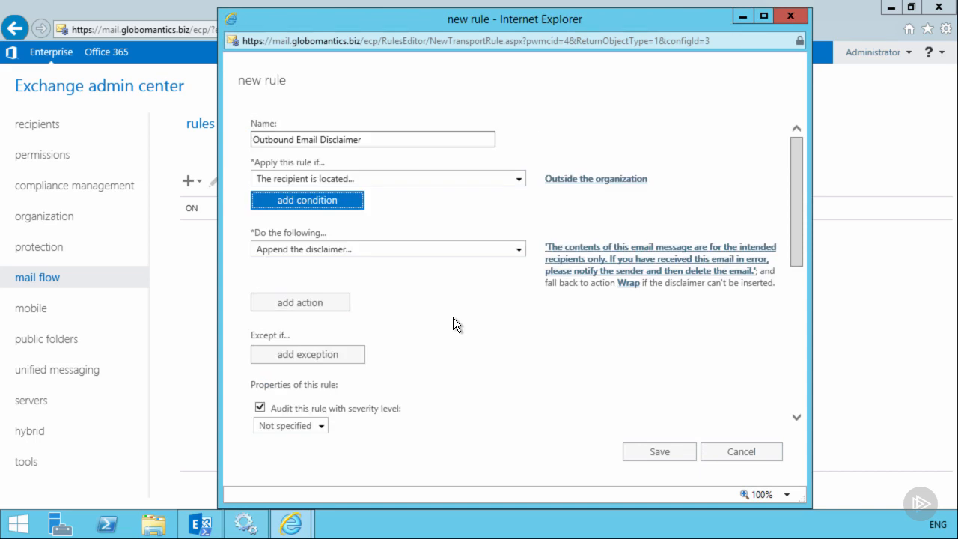
- Except messages whose subject or body already includes the disclaimer phrase, then save the rule
left_click(307, 354)
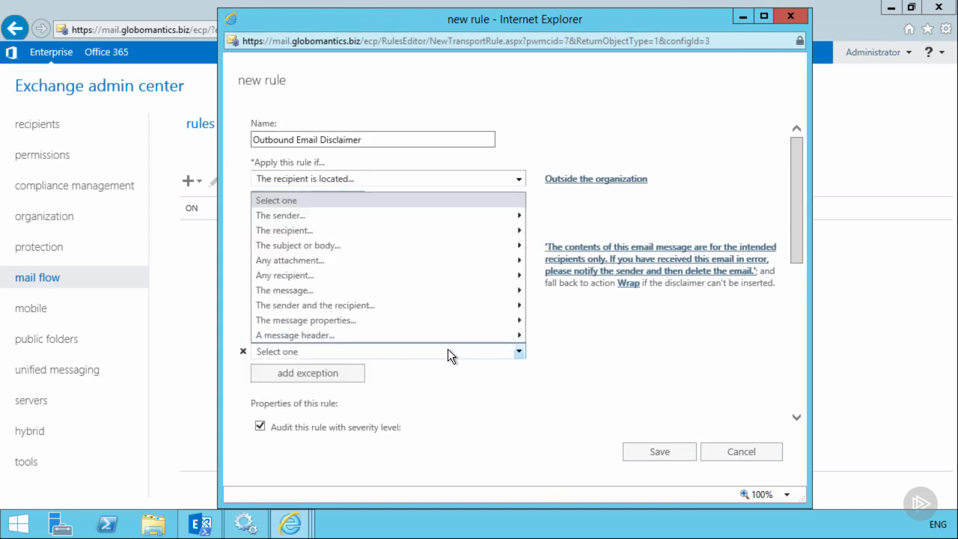
mouse_move(348, 247)
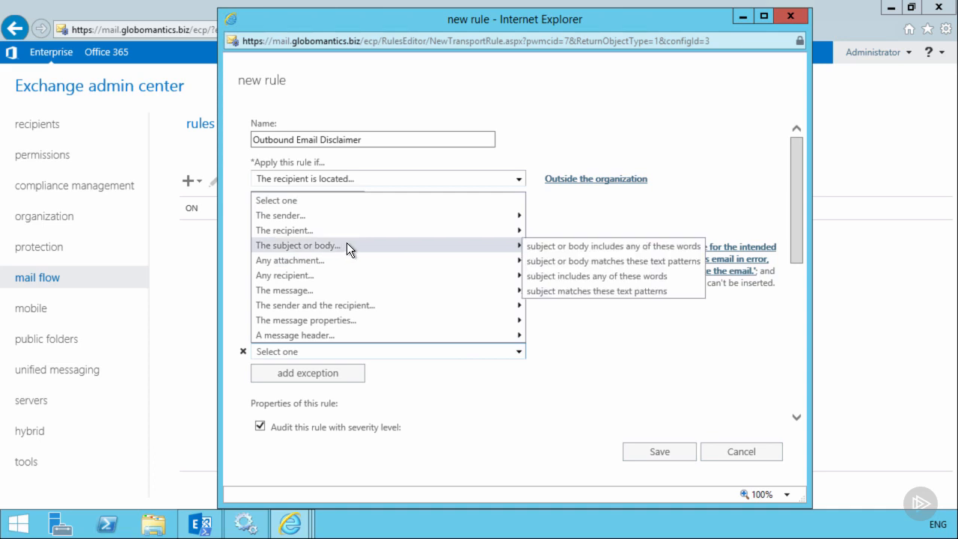
mouse_move(578, 251)
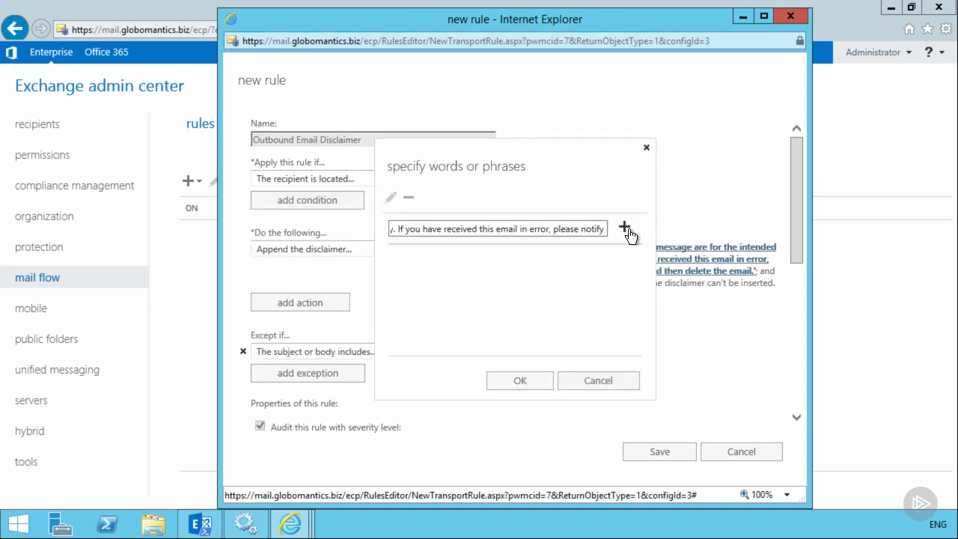
left_click(520, 380)
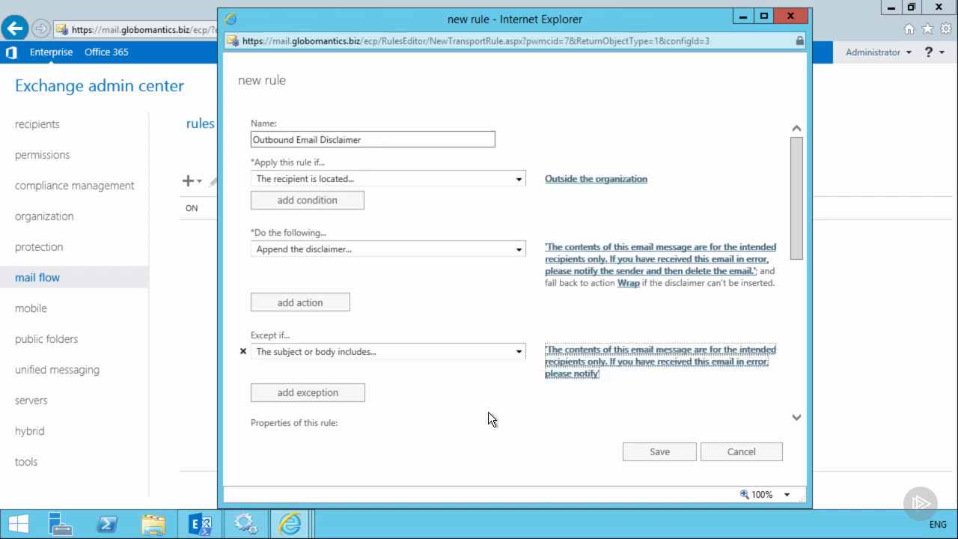
mouse_move(486, 422)
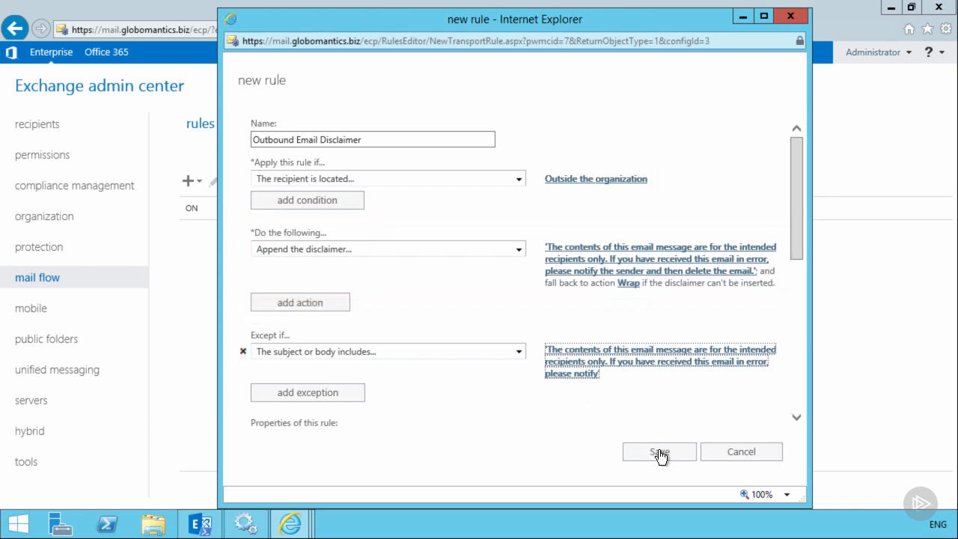
left_click(659, 453)
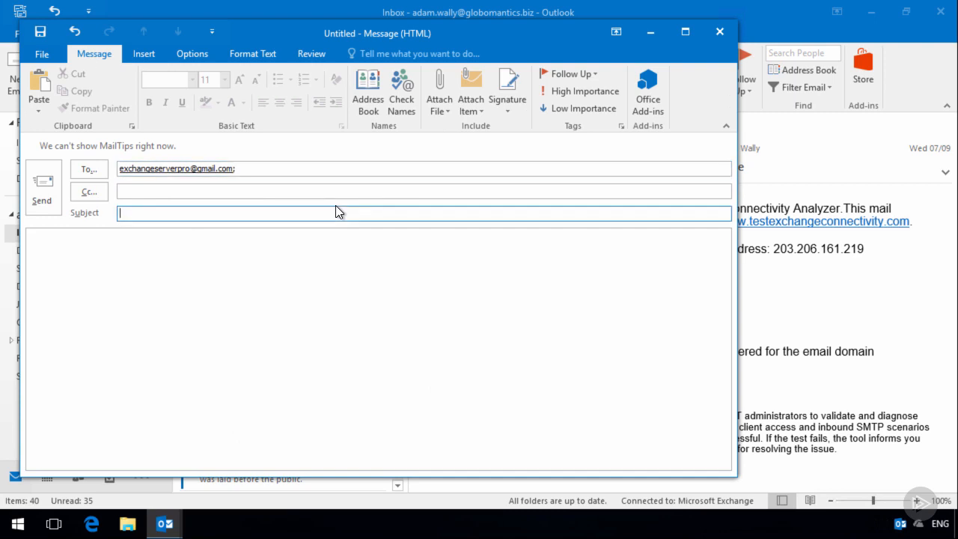
- Write the test message 'This is a test of the email disclaimer' to the external Gmail address
type("This is a test of the email disclaimer")
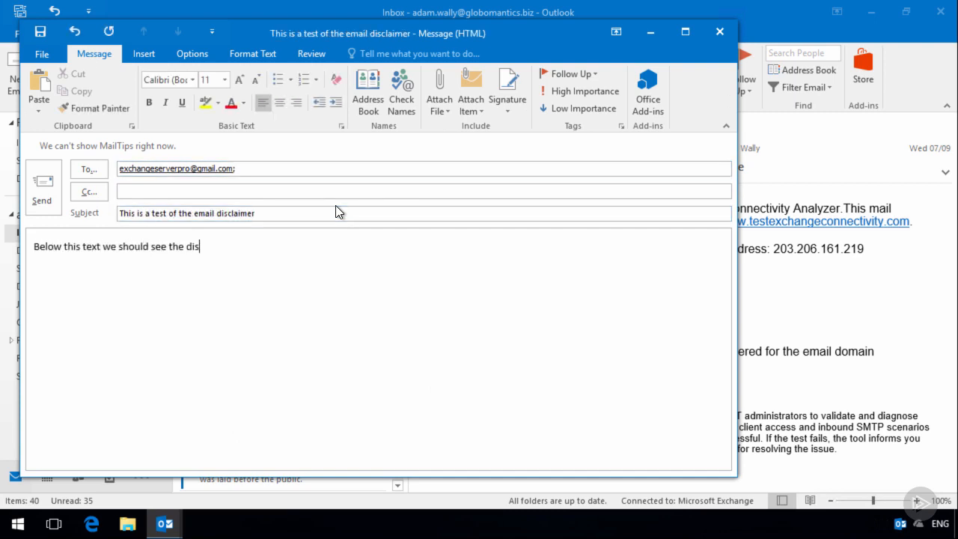
type("claimer get added.")
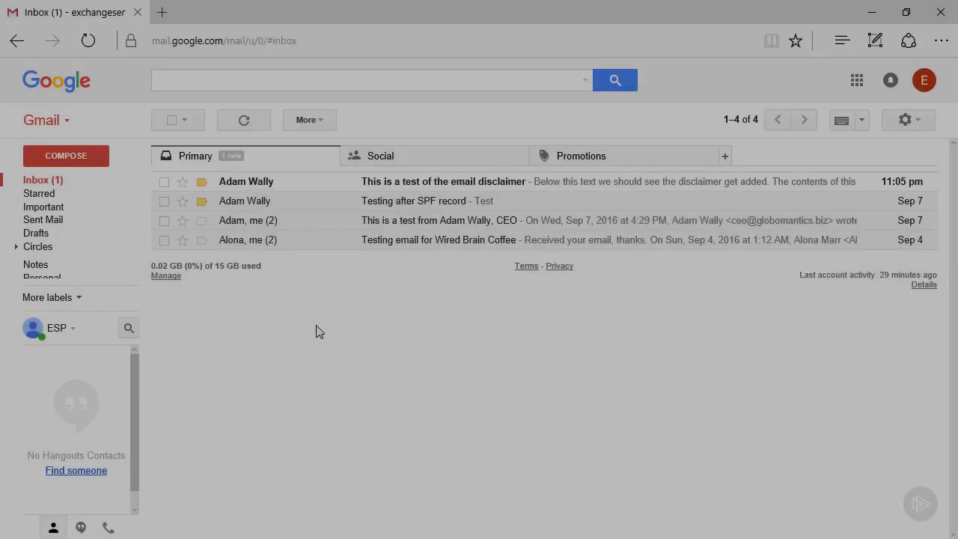
- Open the 'This is a test of the email disclaimer' message in the Gmail inbox
left_click(444, 182)
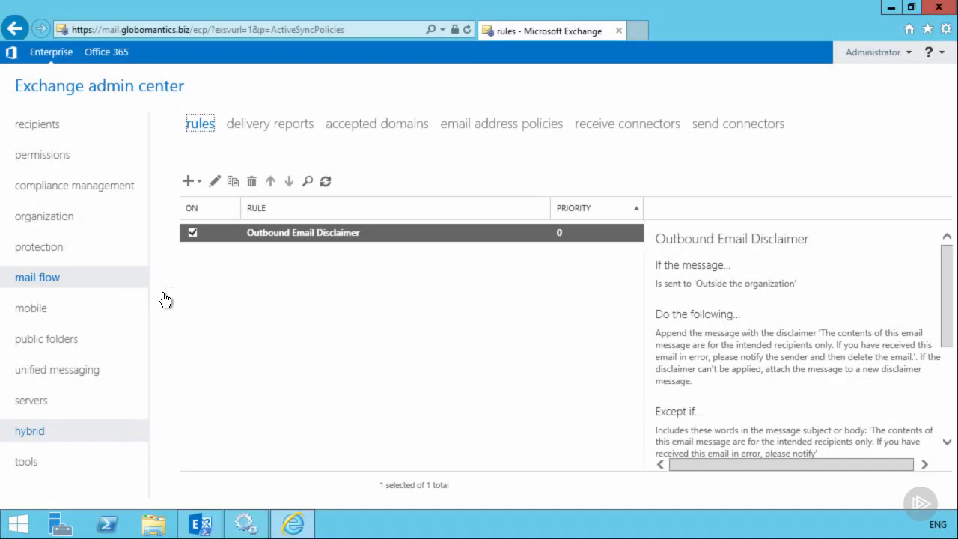
mouse_move(380, 141)
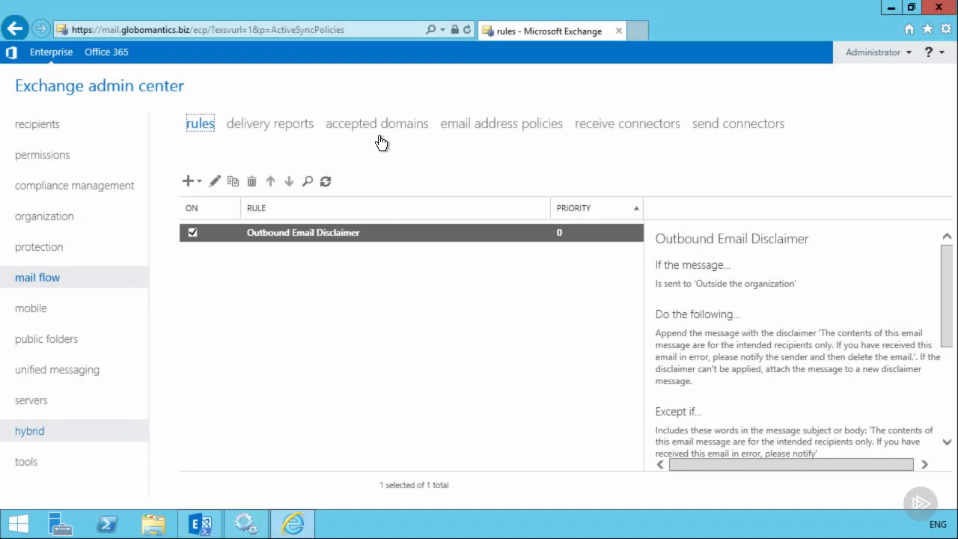
- Change accepted domain wiredbraincoffee.biz to Internal Relay, save it, and show the send connectors
left_click(378, 123)
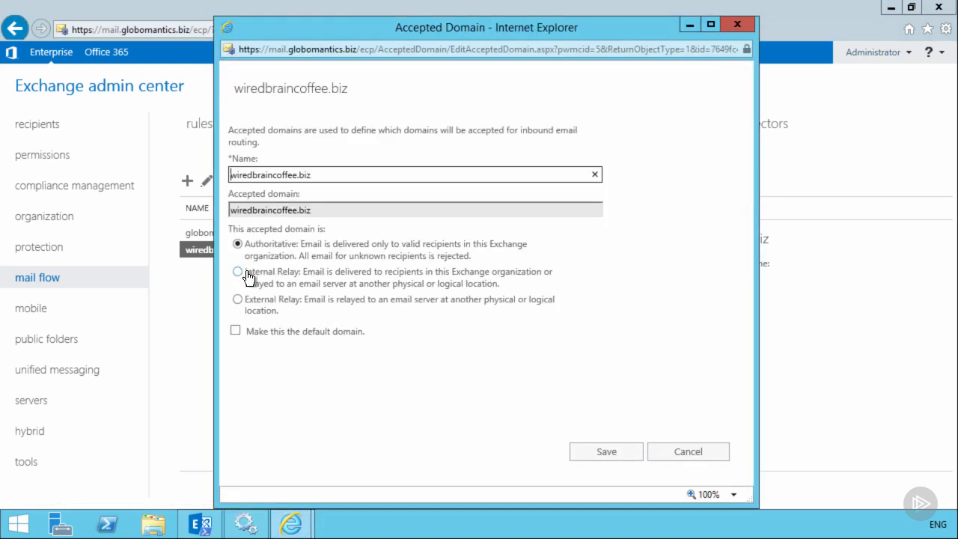
left_click(236, 272)
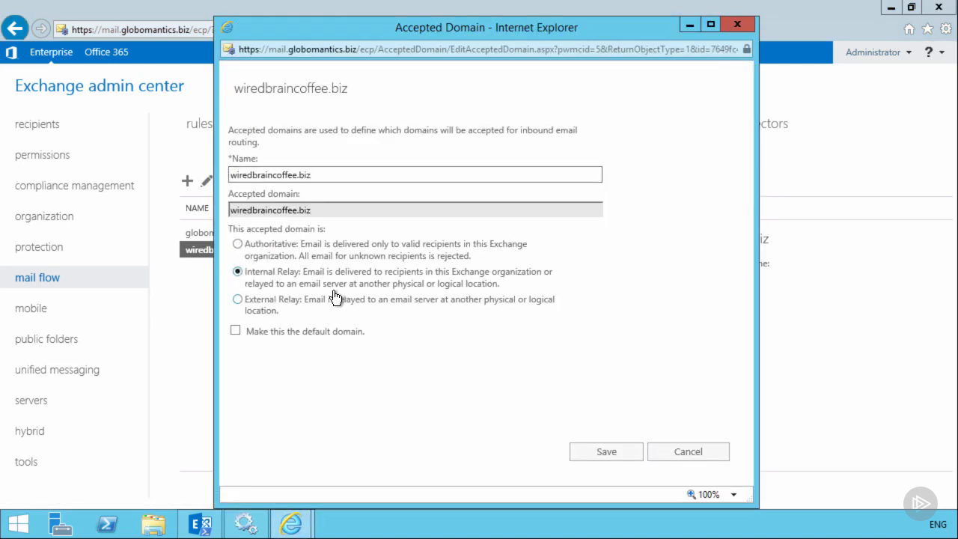
left_click(606, 453)
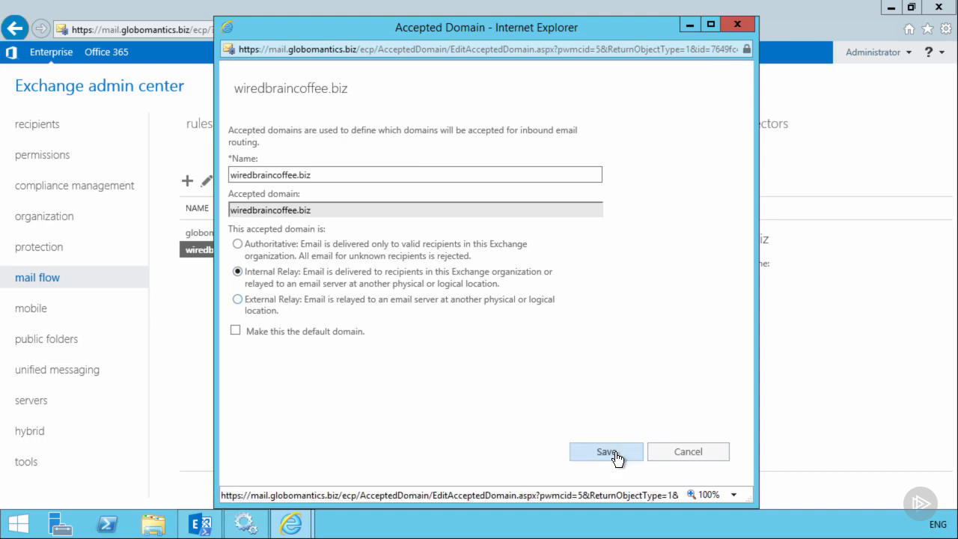
left_click(605, 452)
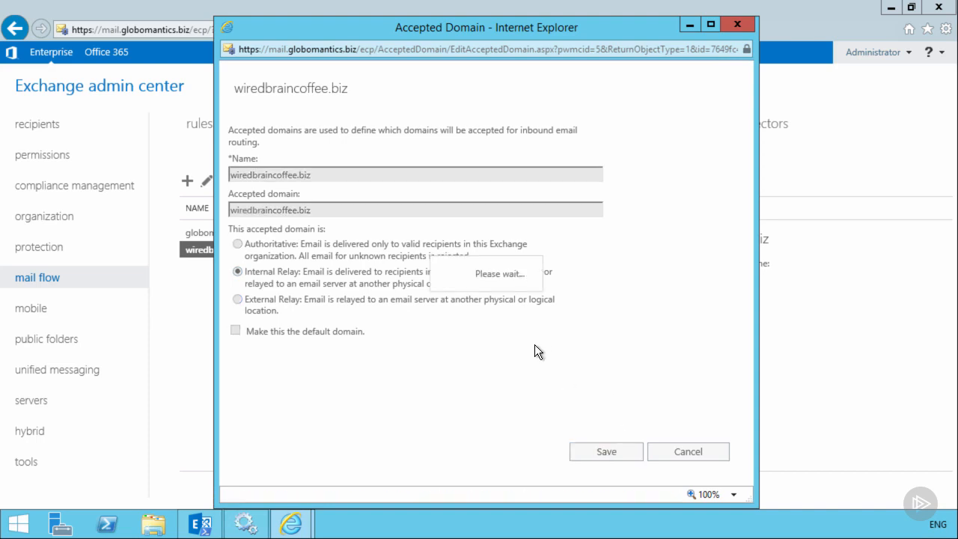
left_click(605, 453)
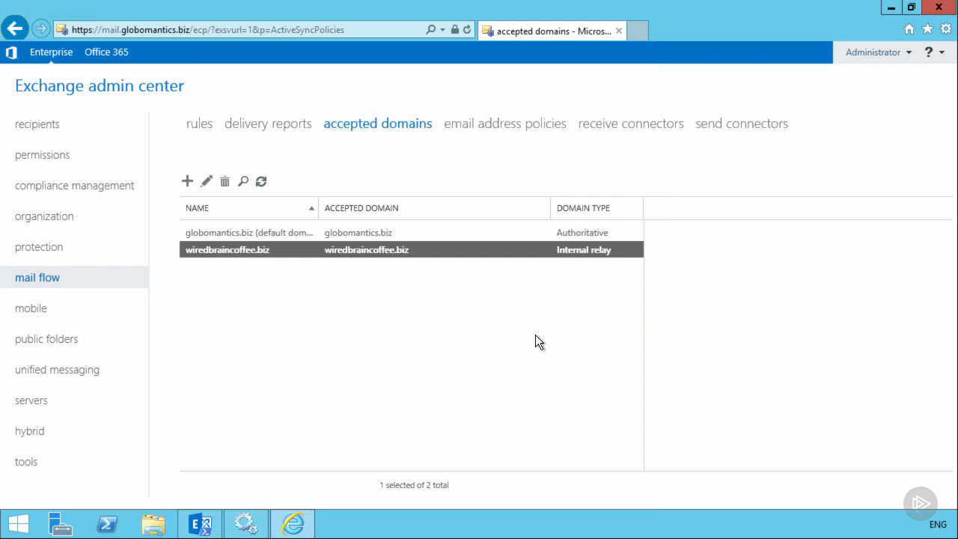
left_click(228, 249)
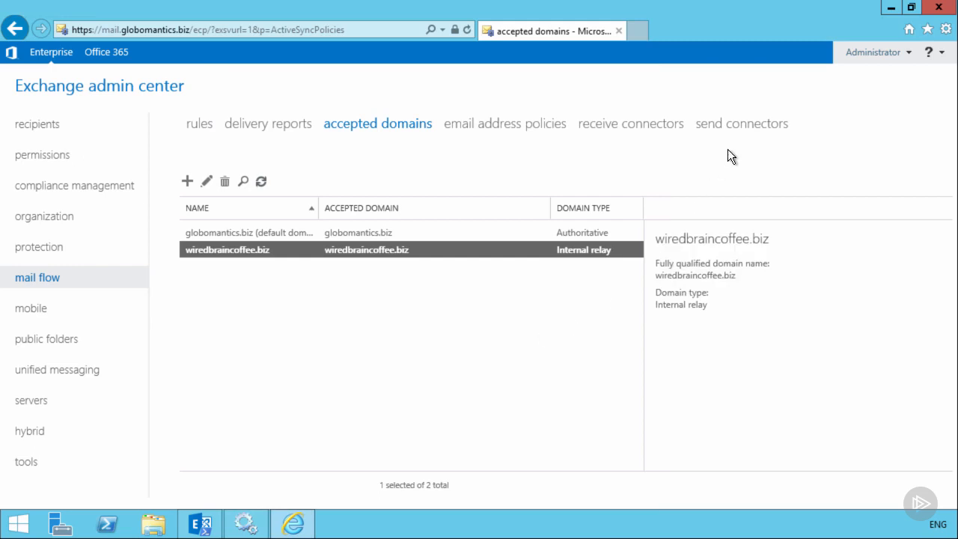
left_click(742, 122)
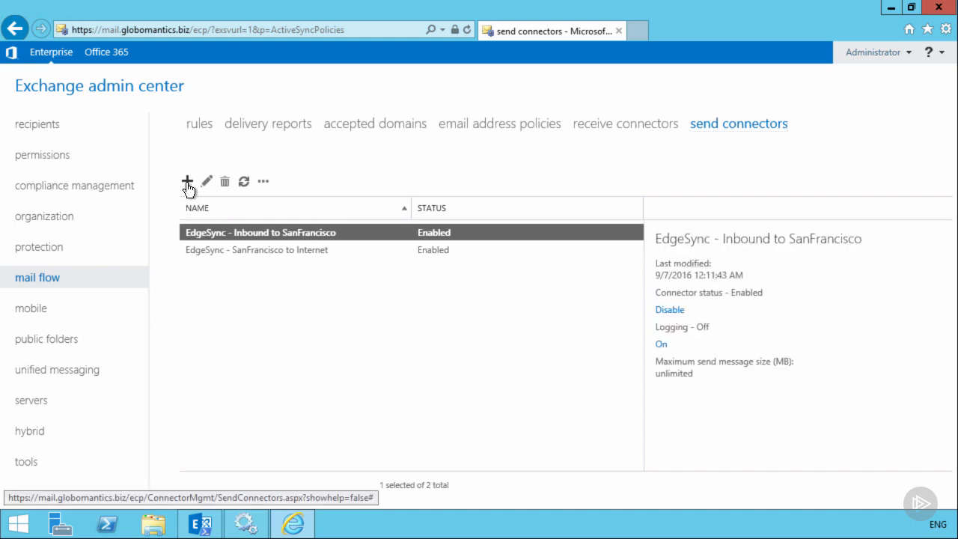
- Create a custom send connector named Wired Brain Coffee routing through smart host mail.wiredbraincoffee.biz without authentication
left_click(187, 181)
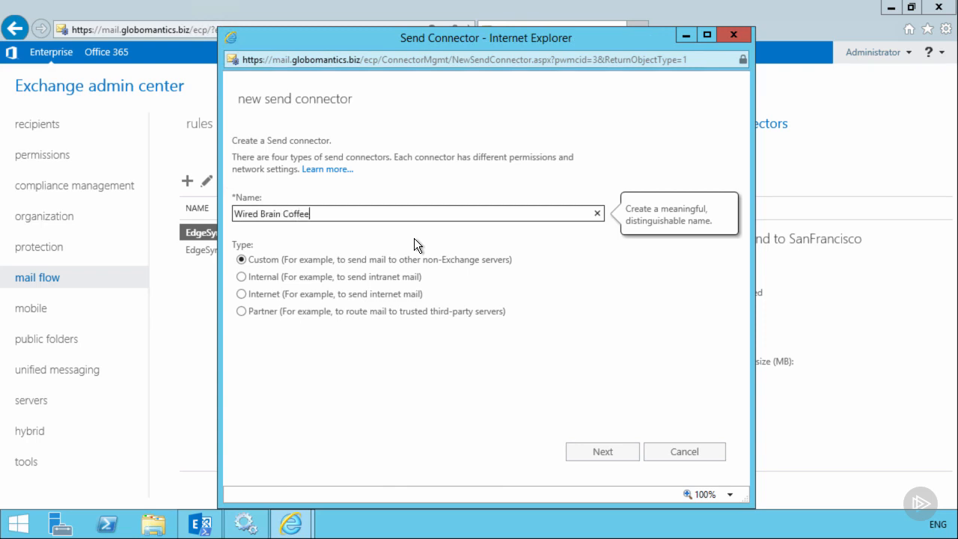
left_click(602, 452)
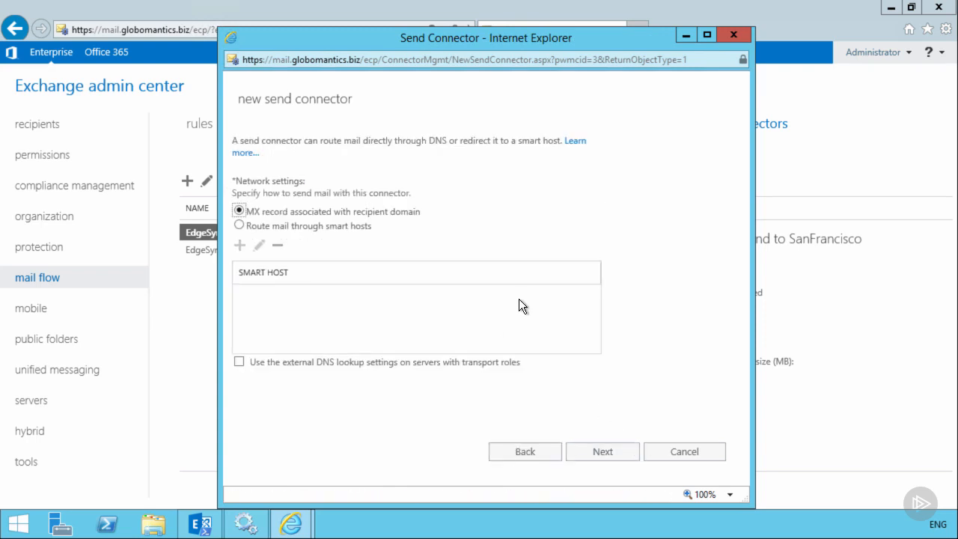
left_click(239, 224)
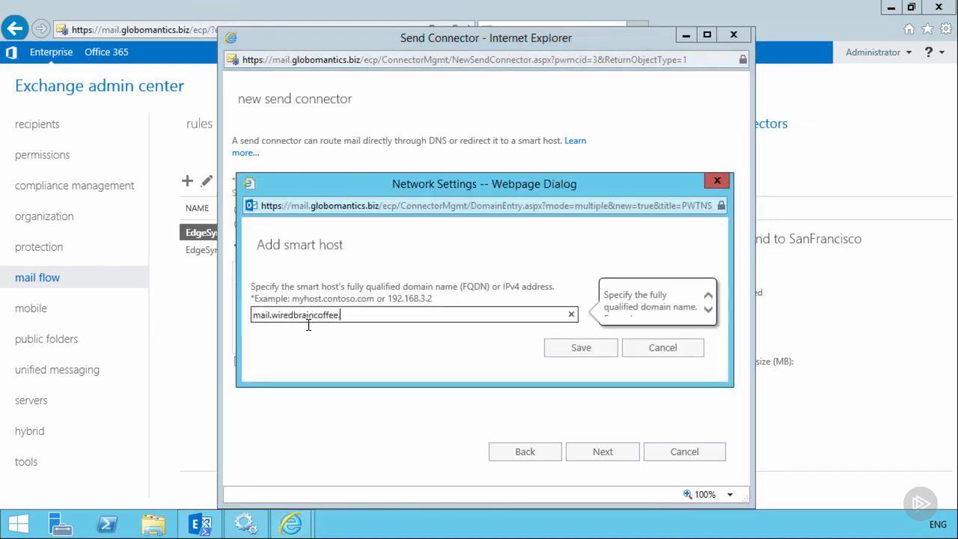
type("biz")
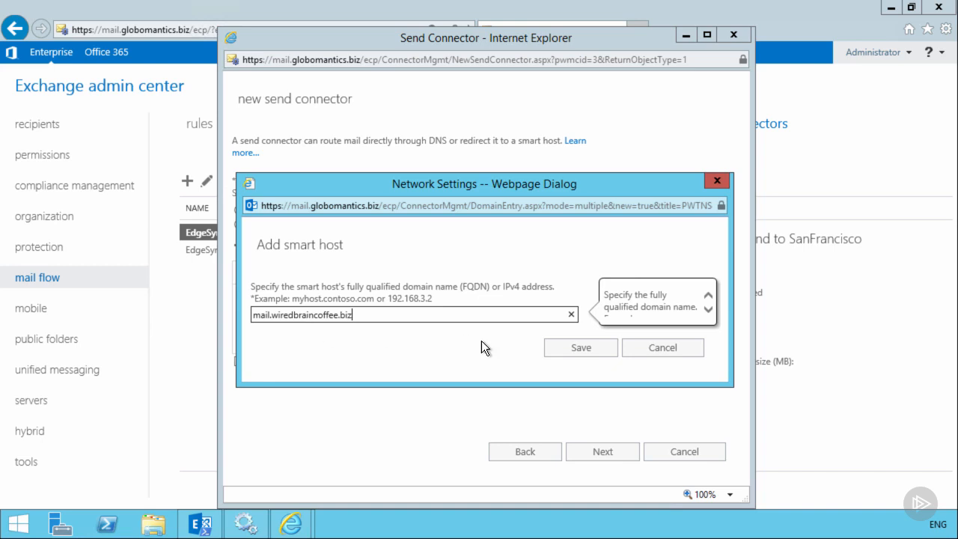
left_click(581, 347)
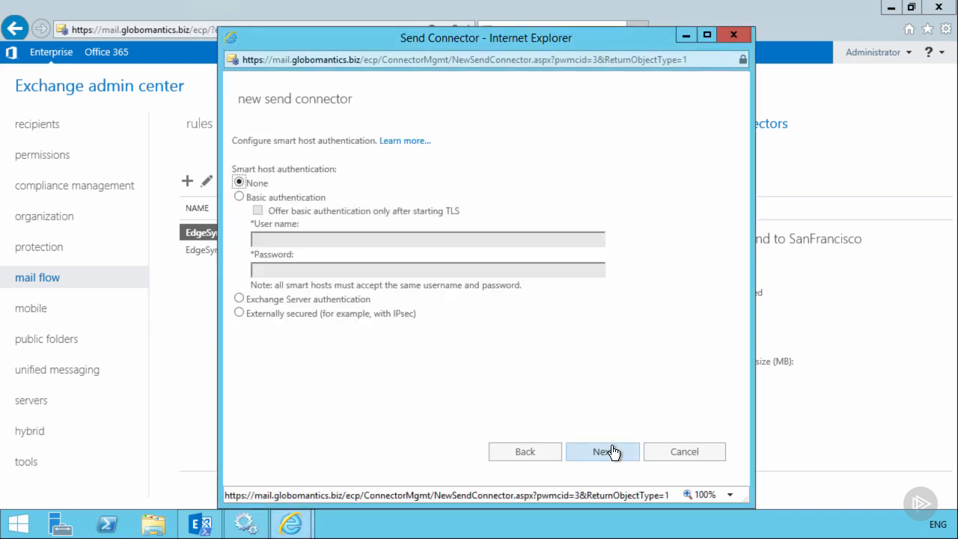
left_click(602, 452)
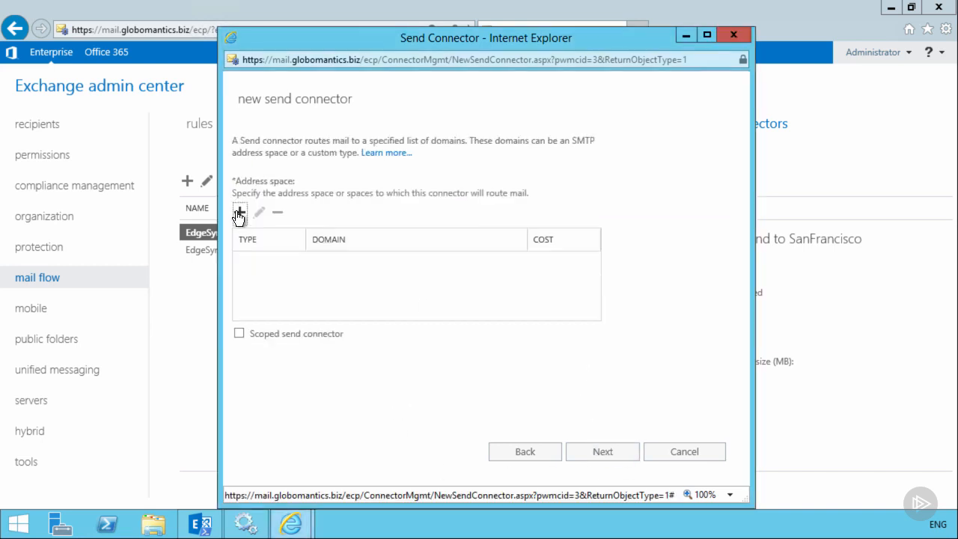
- Add SMTP address space wiredbraincoffee.biz, add source servers SF-EXCH01 and SF-EXCH02, and finish the connector
left_click(239, 212)
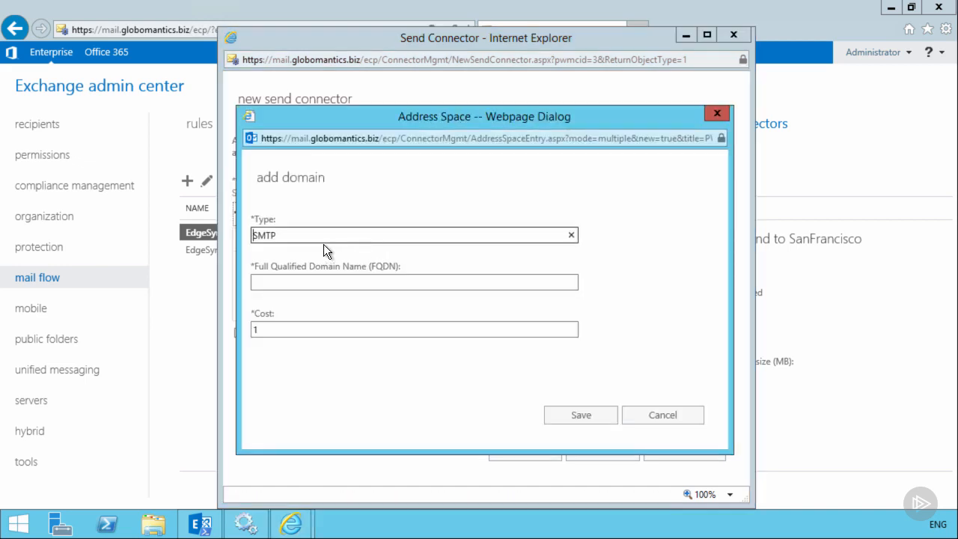
type("wired")
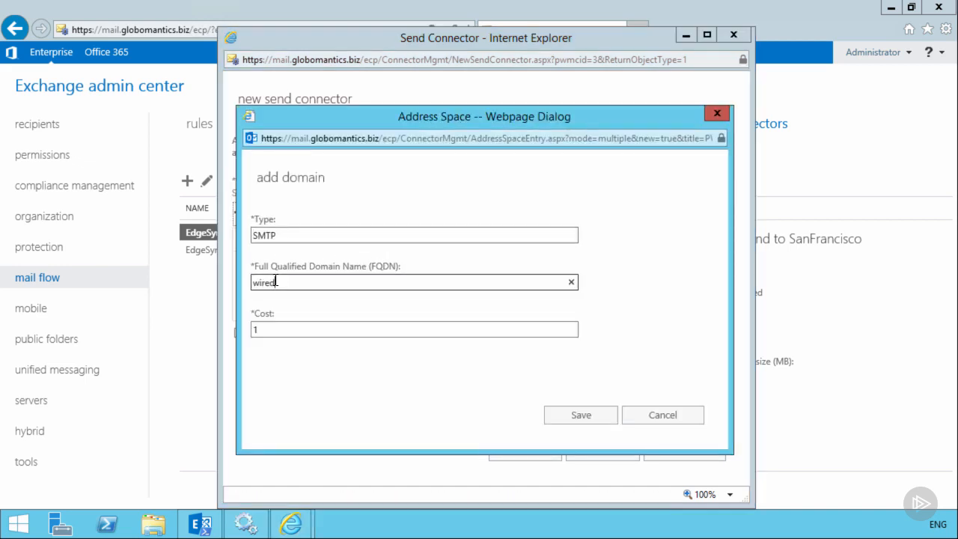
type("brain")
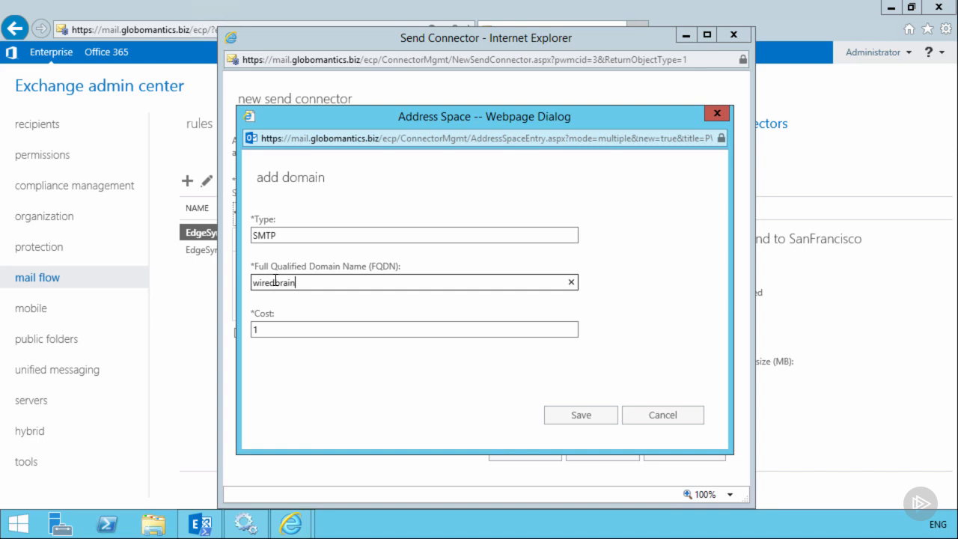
type("coffee.biz")
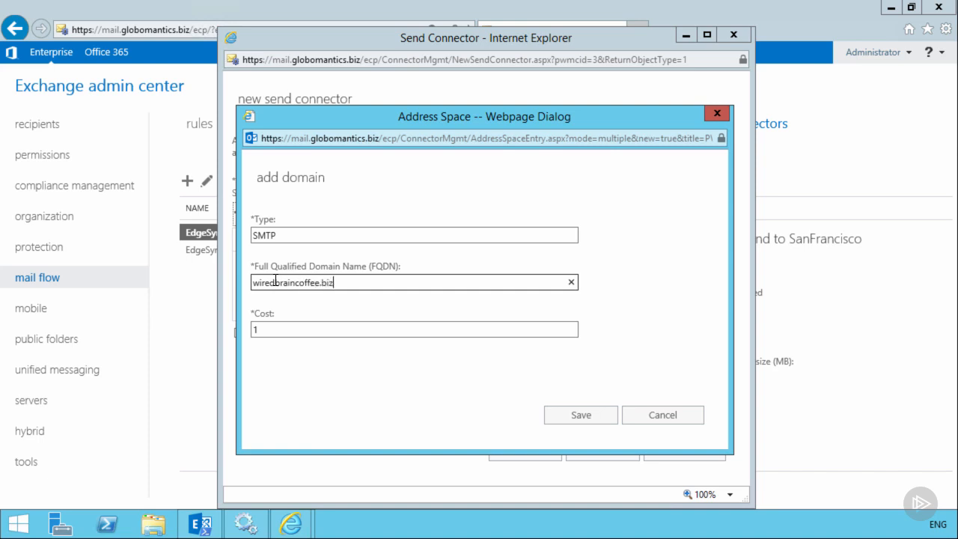
left_click(413, 331)
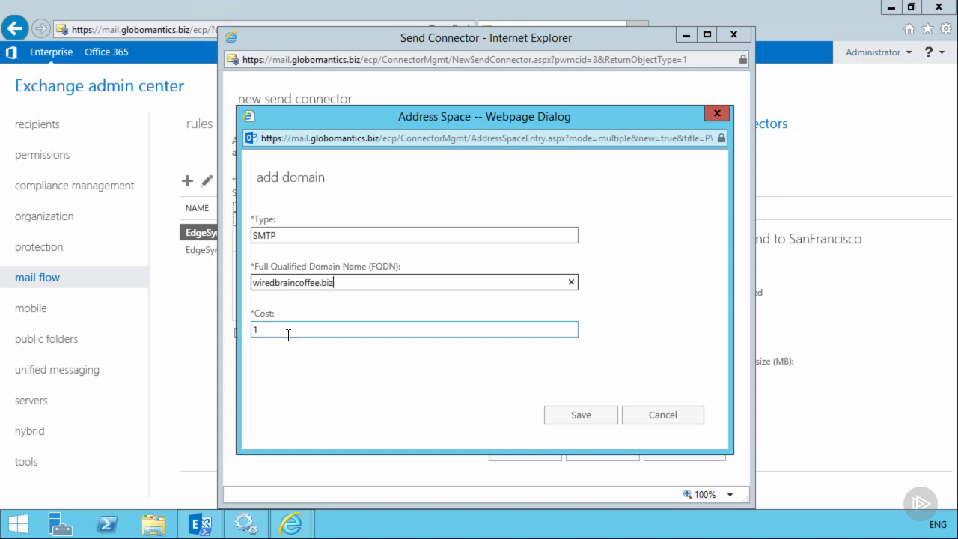
left_click(579, 415)
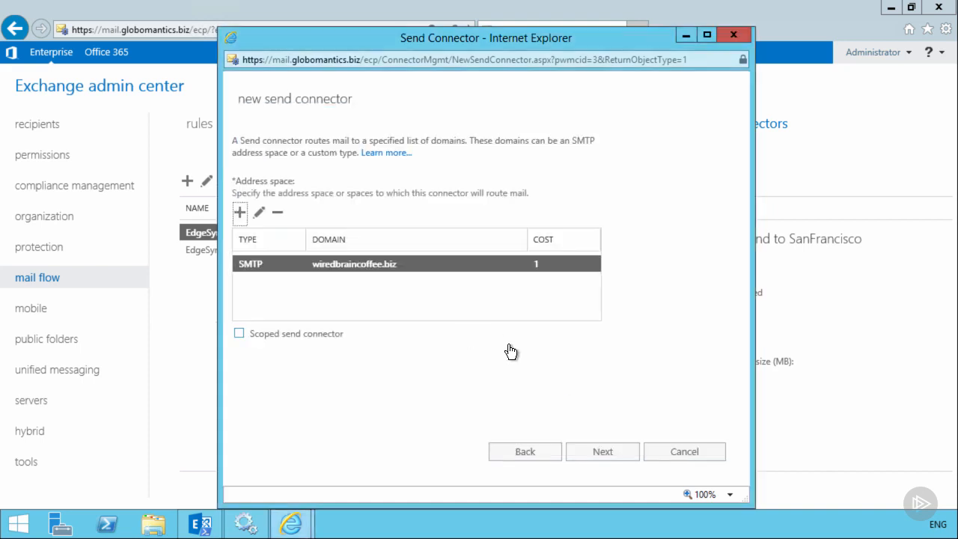
left_click(602, 453)
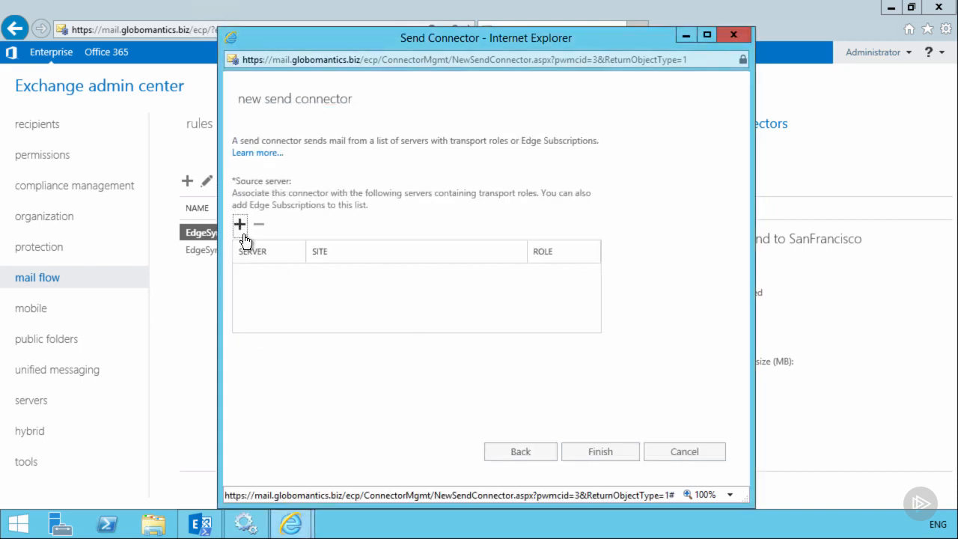
left_click(239, 225)
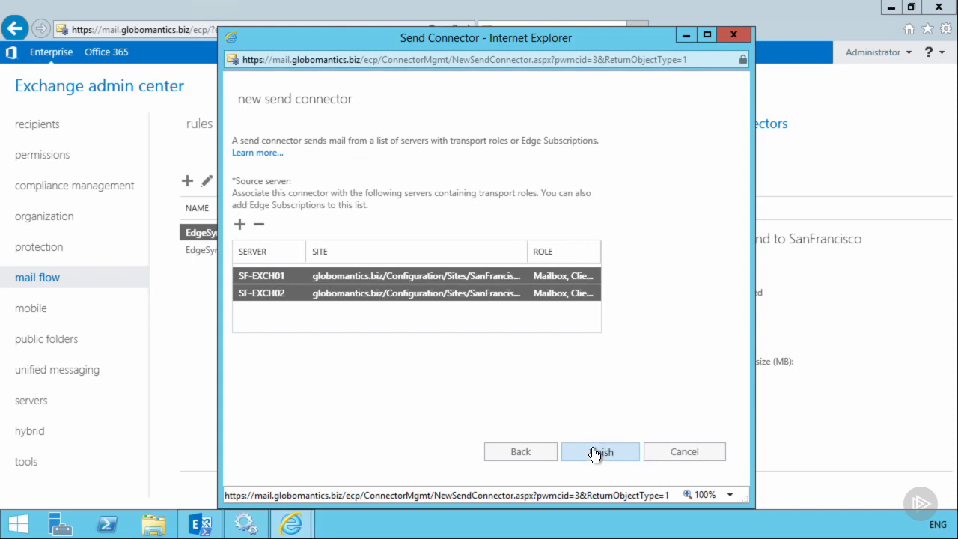
left_click(599, 452)
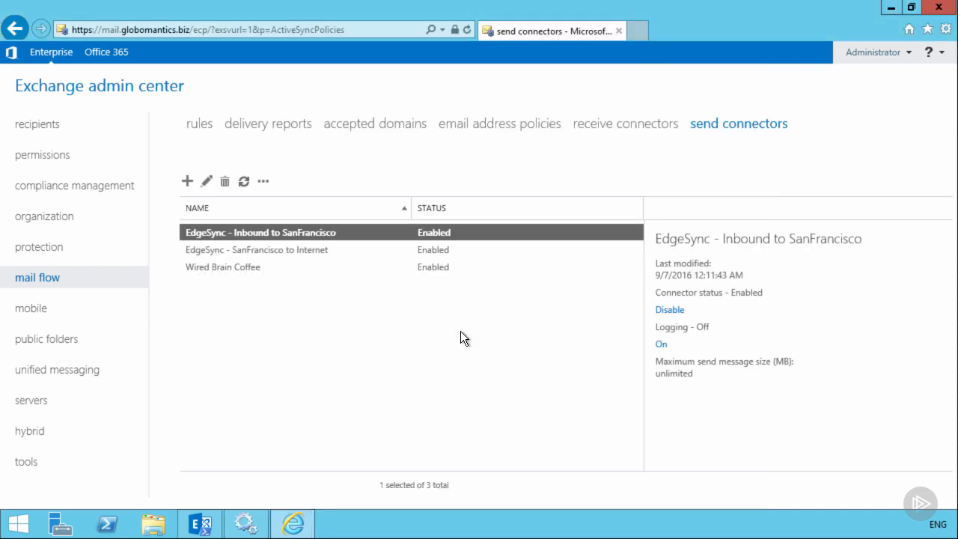
mouse_move(356, 283)
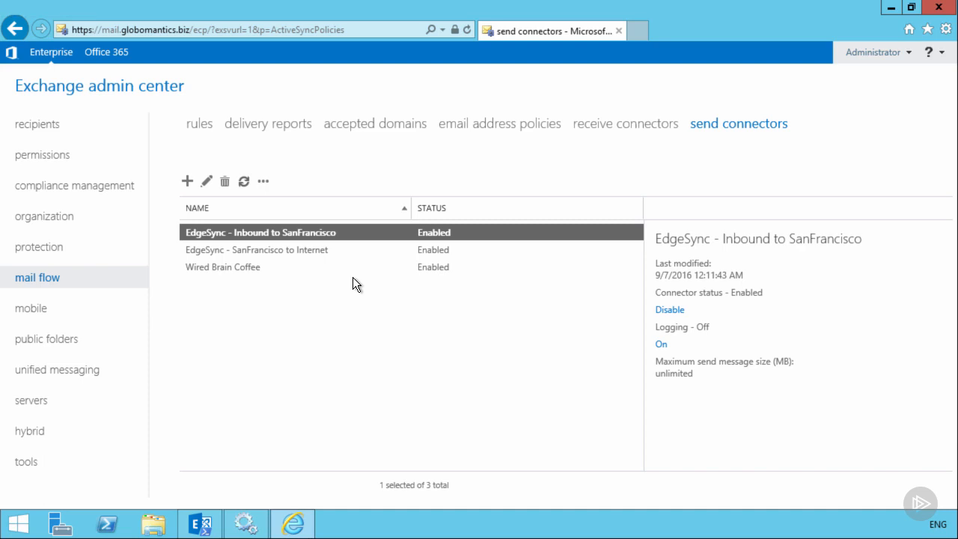
mouse_move(361, 258)
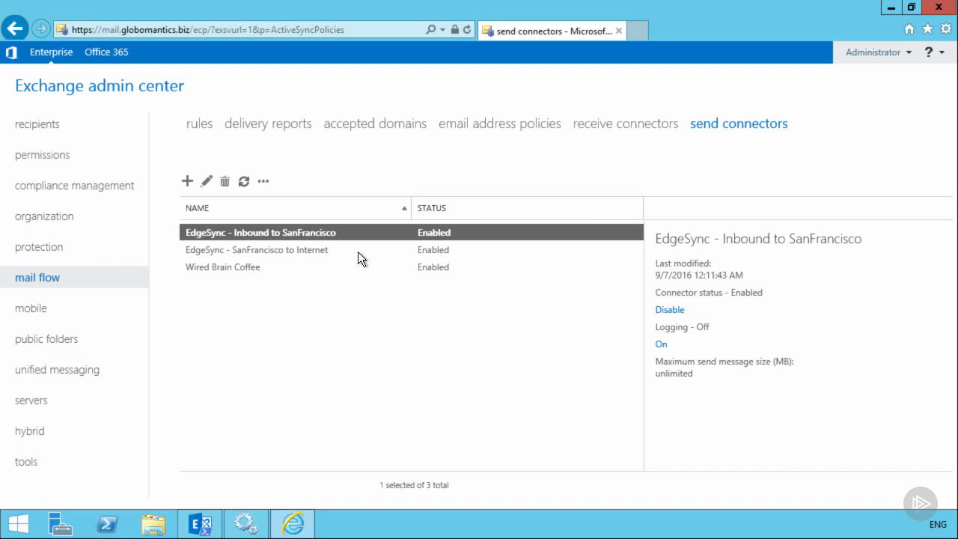
- Return to the mail flow rules list showing the Outbound Email Disclaimer rule
left_click(201, 123)
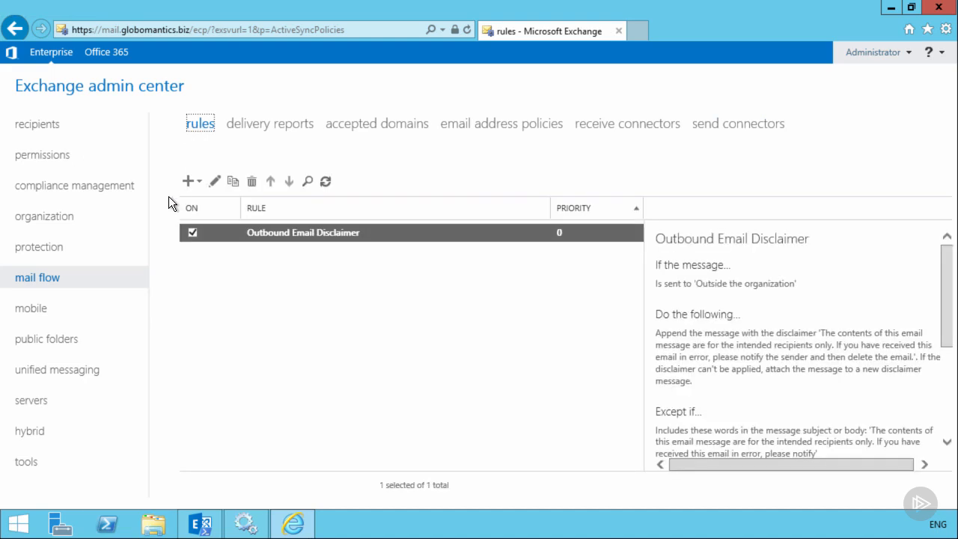
mouse_move(168, 193)
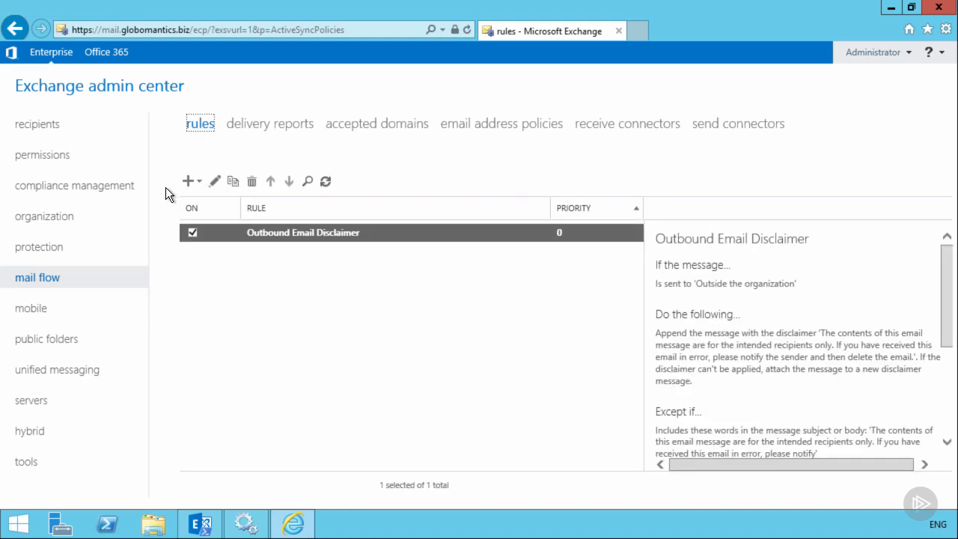
- Create rule Add X-Loop Header applying when the recipient address includes wiredbraincoffee.biz
left_click(188, 181)
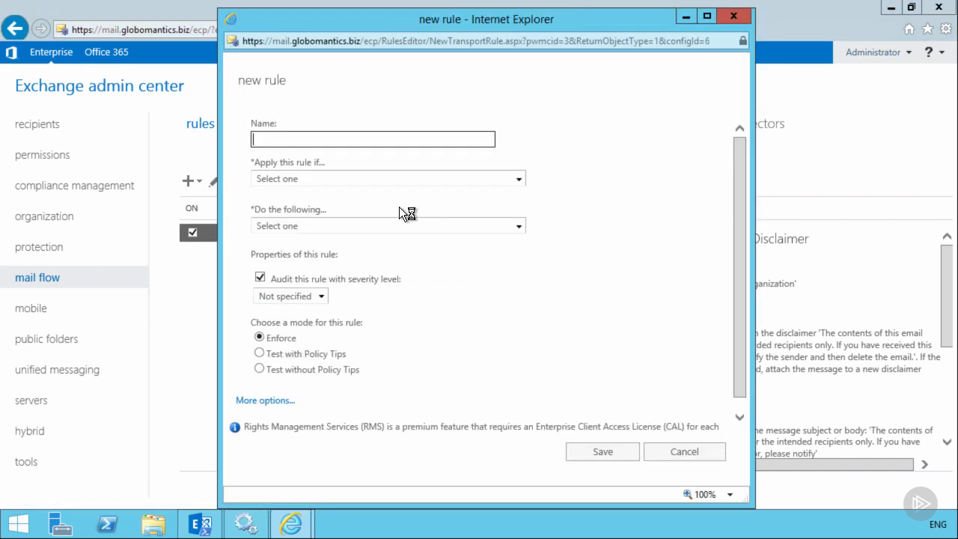
type("Add X-Loop Header")
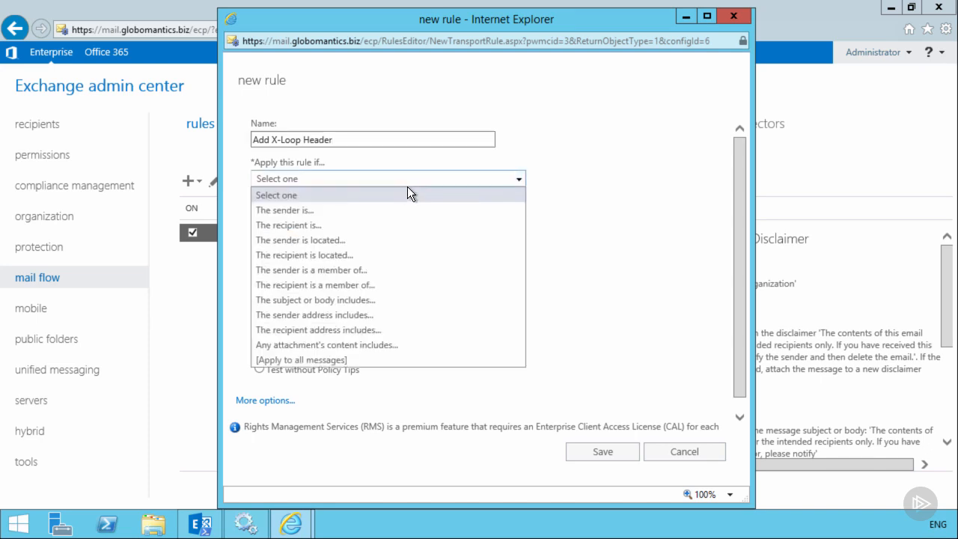
left_click(314, 330)
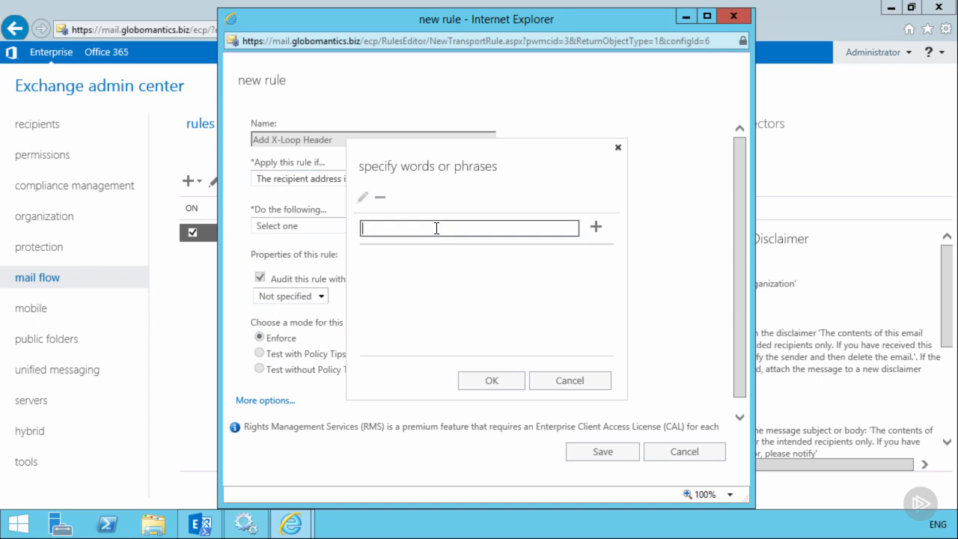
type("wiredbraincoffee")
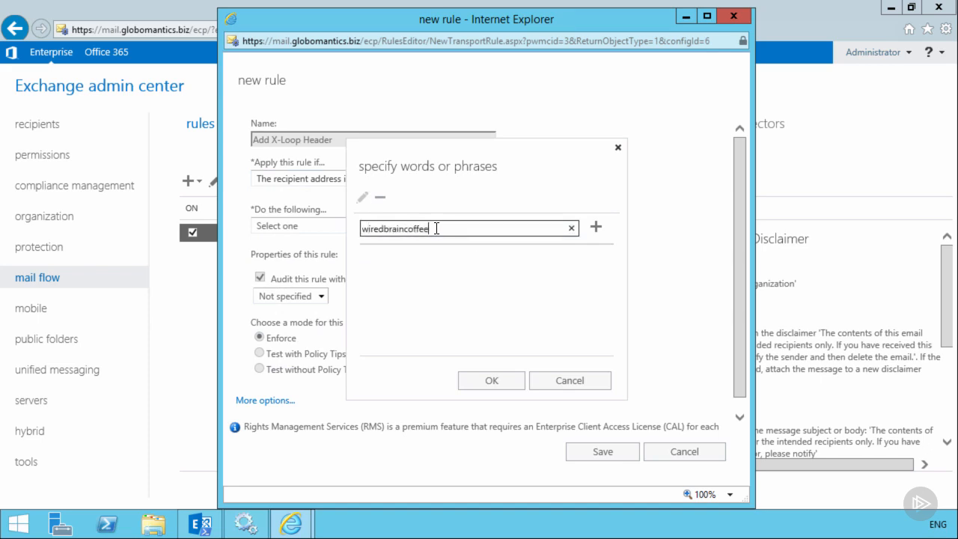
left_click(596, 228)
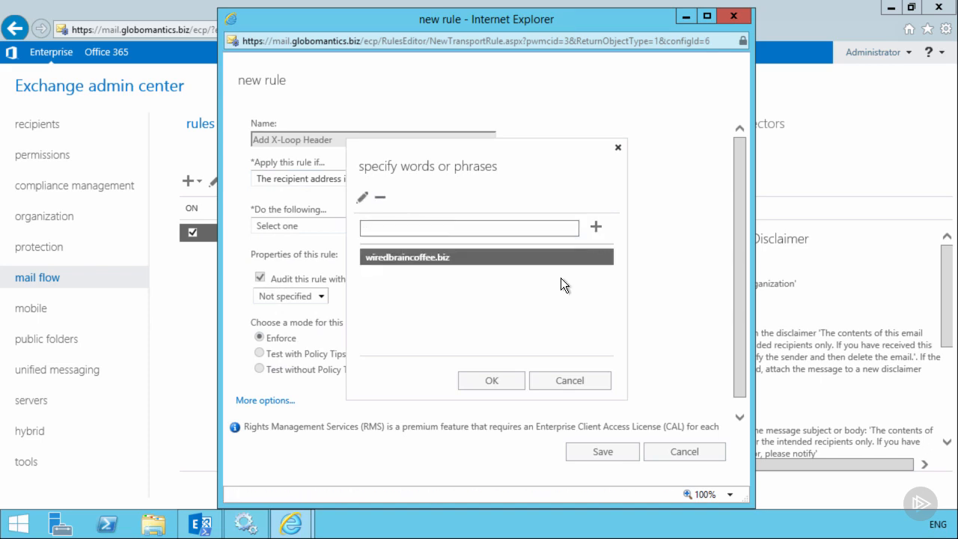
left_click(491, 381)
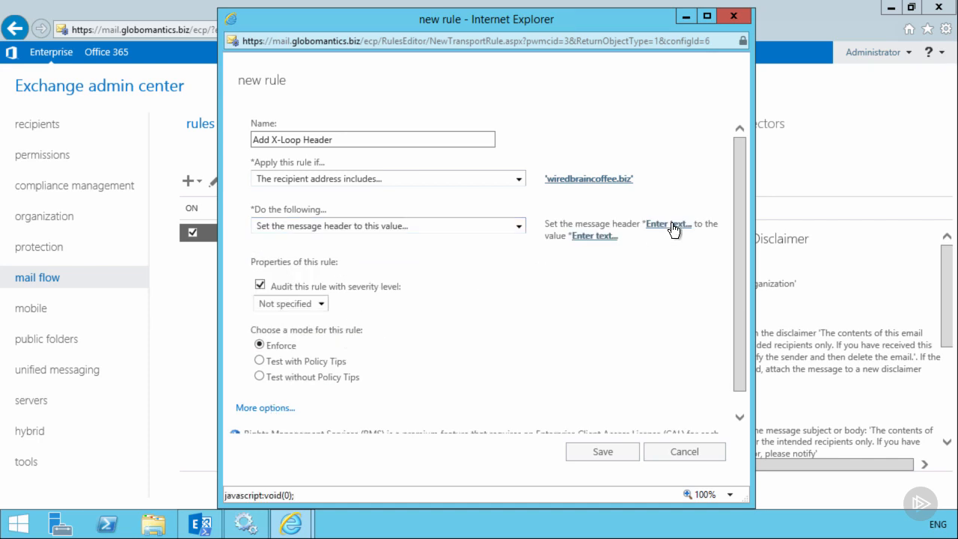
- Set message header X-Loop to Globomantics as the action and save the rule
left_click(668, 225)
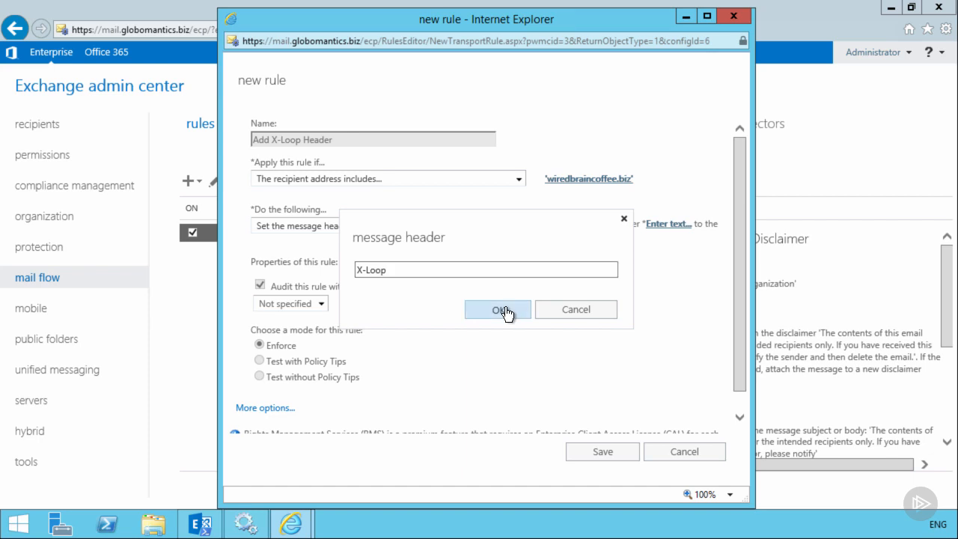
left_click(498, 308)
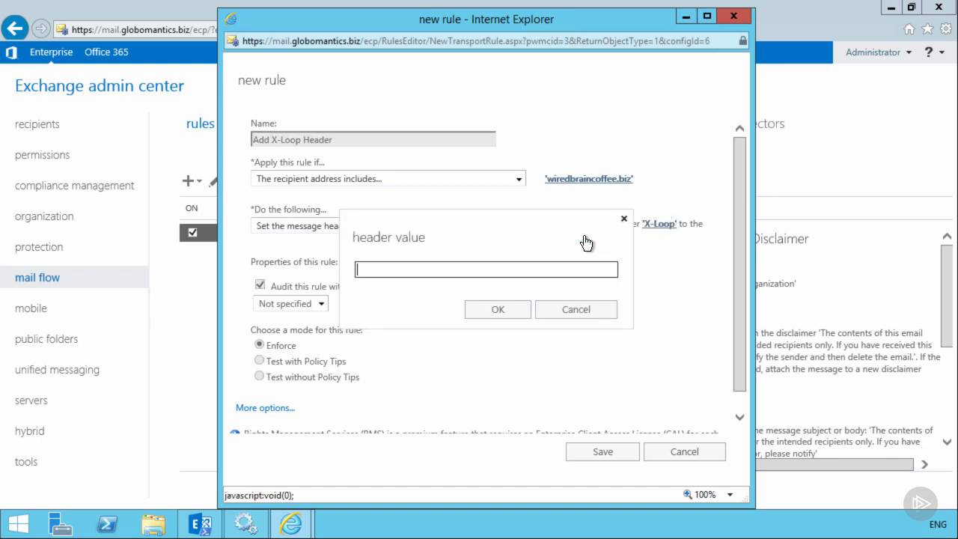
type("Globm")
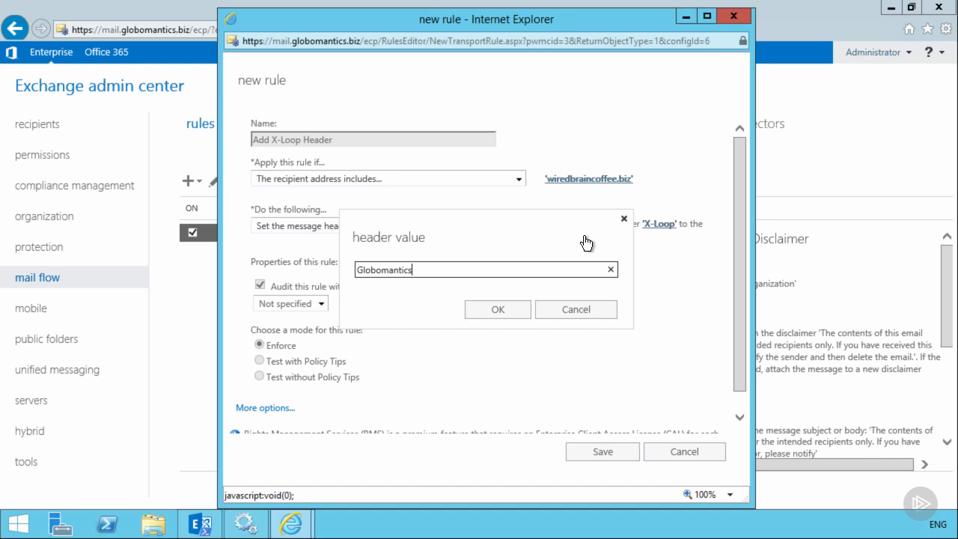
left_click(497, 309)
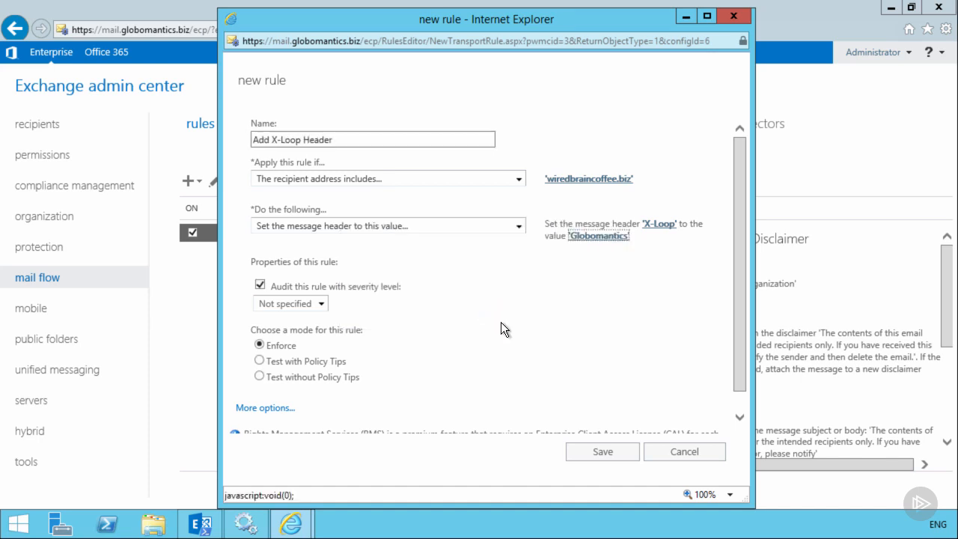
left_click(602, 452)
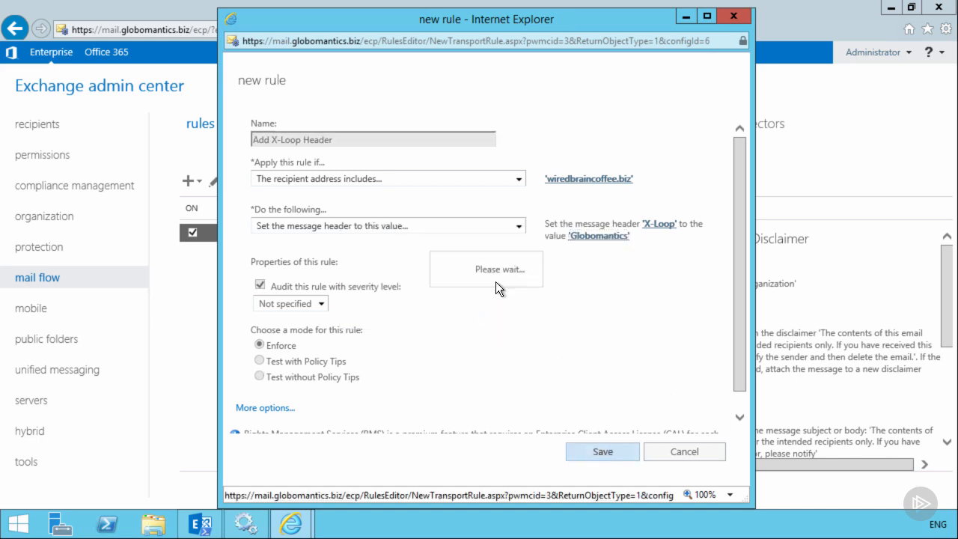
left_click(602, 452)
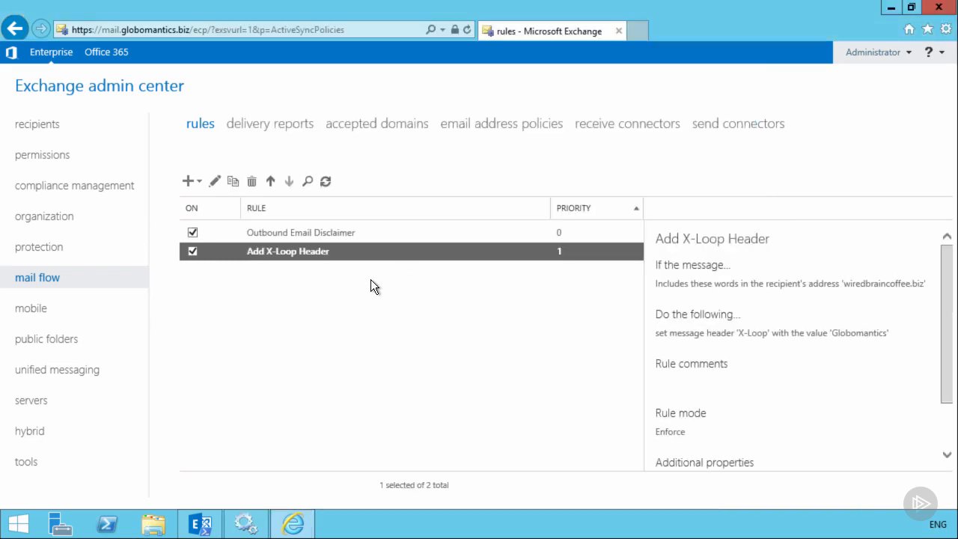
- Create rule Break Loops applying when header X-Loop includes Globomantics
left_click(188, 181)
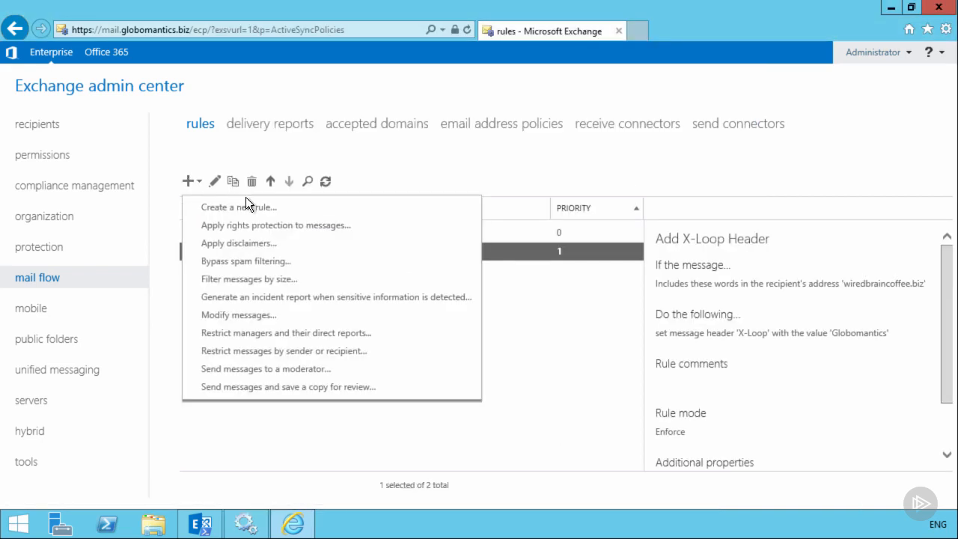
left_click(240, 207)
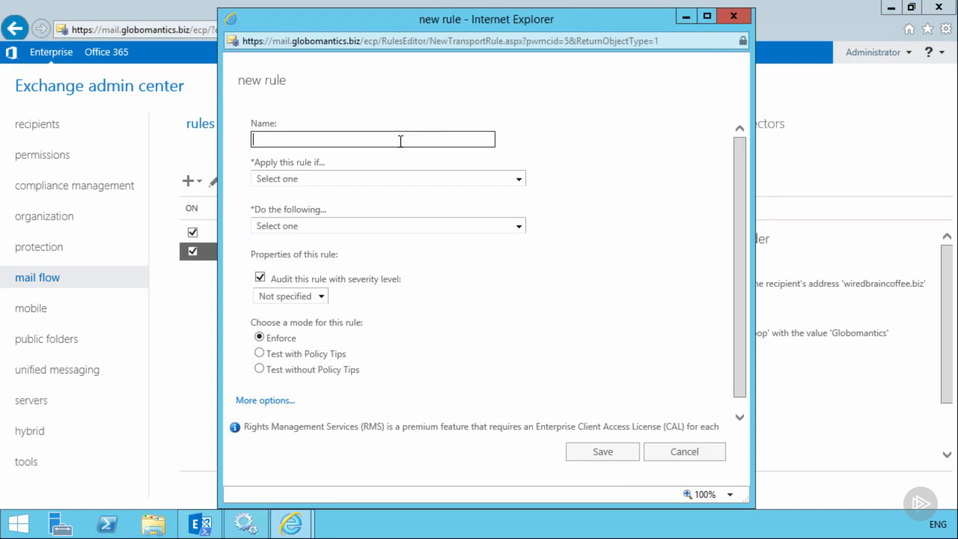
type("Break Loops")
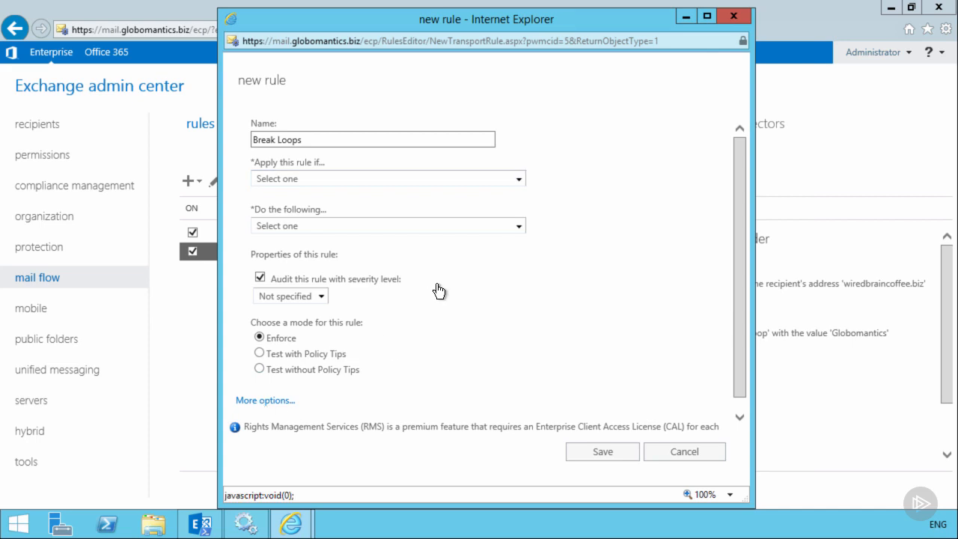
left_click(386, 178)
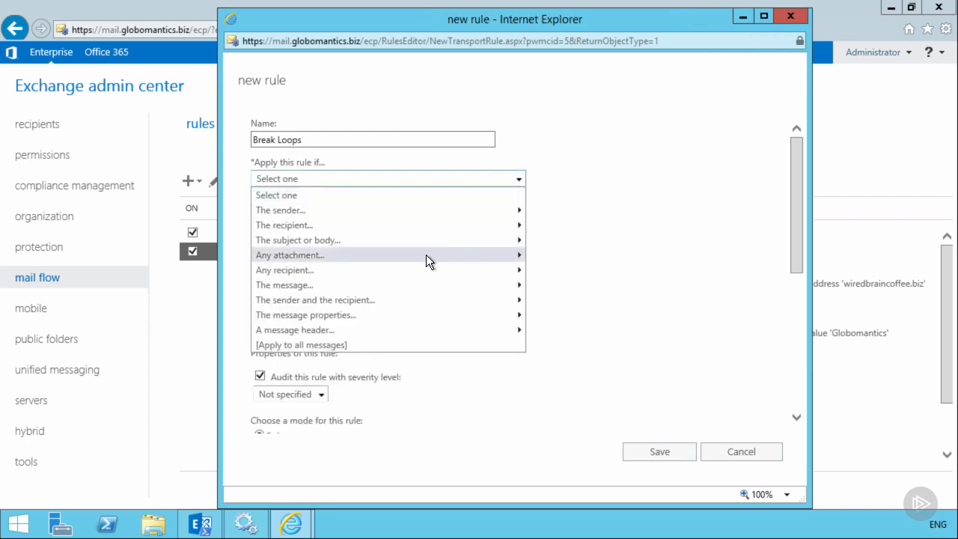
mouse_move(336, 336)
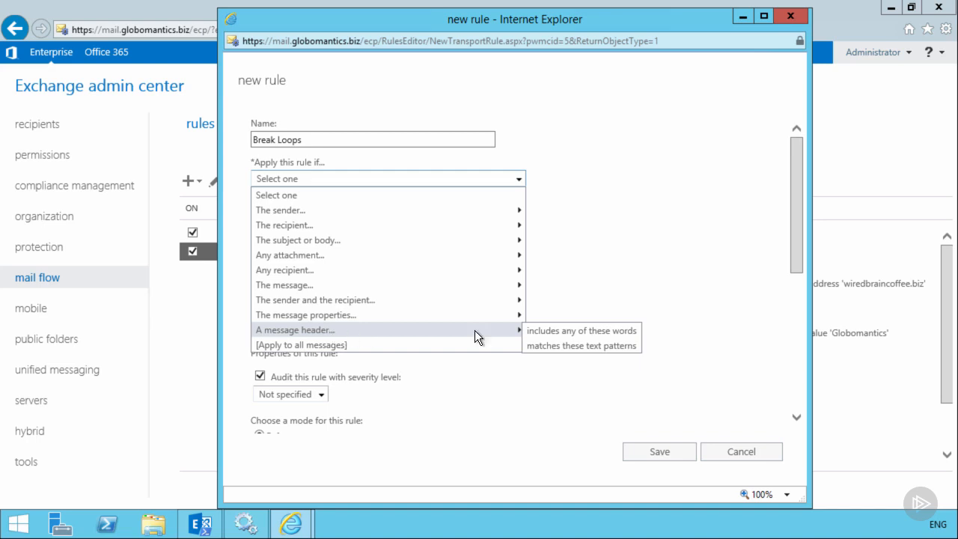
left_click(580, 331)
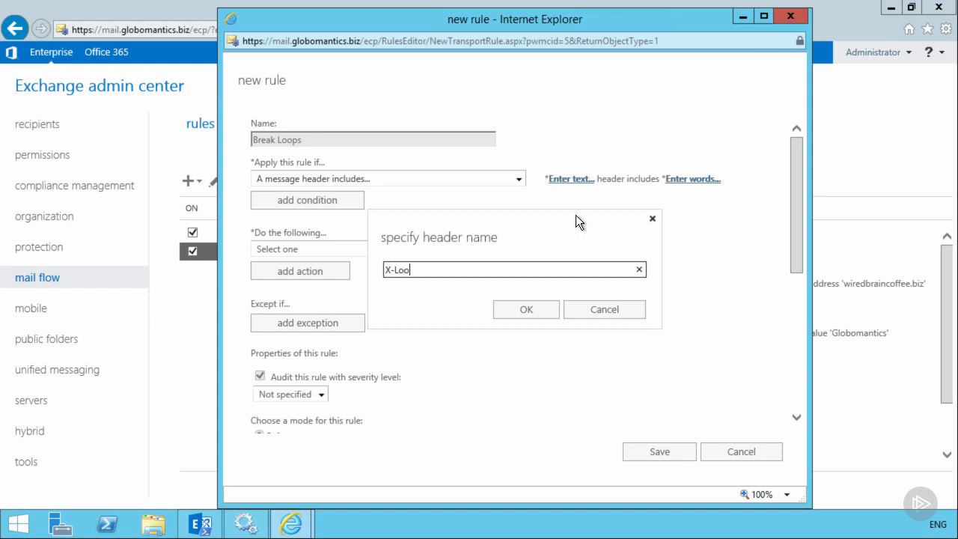
left_click(525, 309)
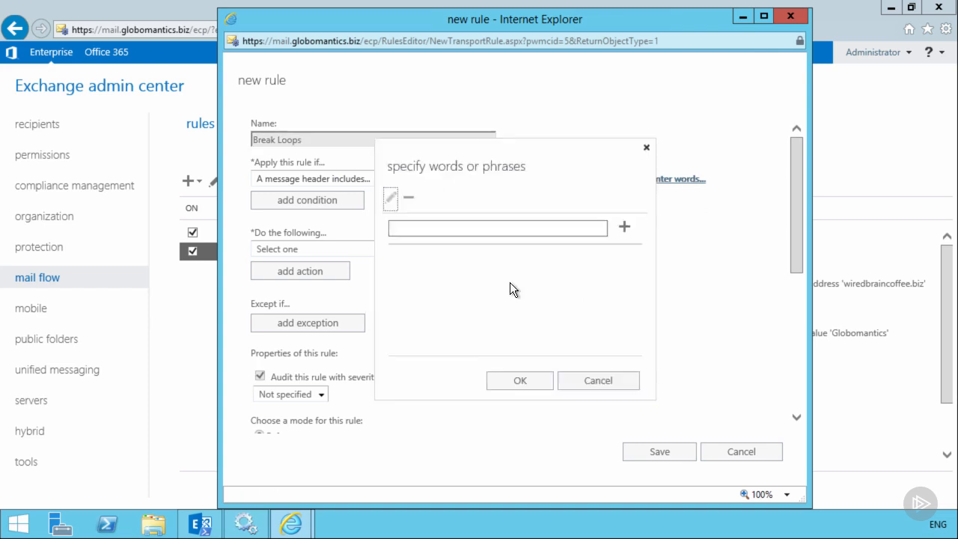
type("Glob")
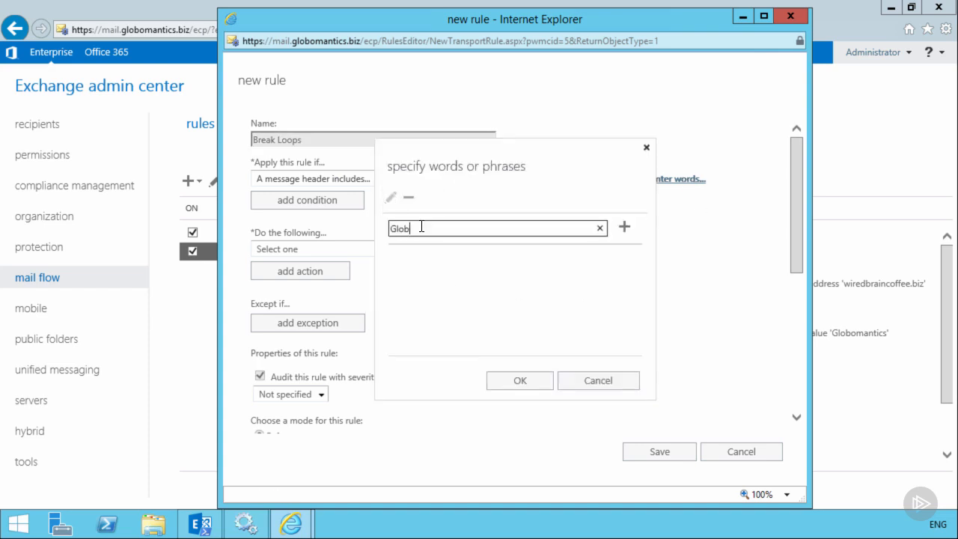
left_click(625, 228)
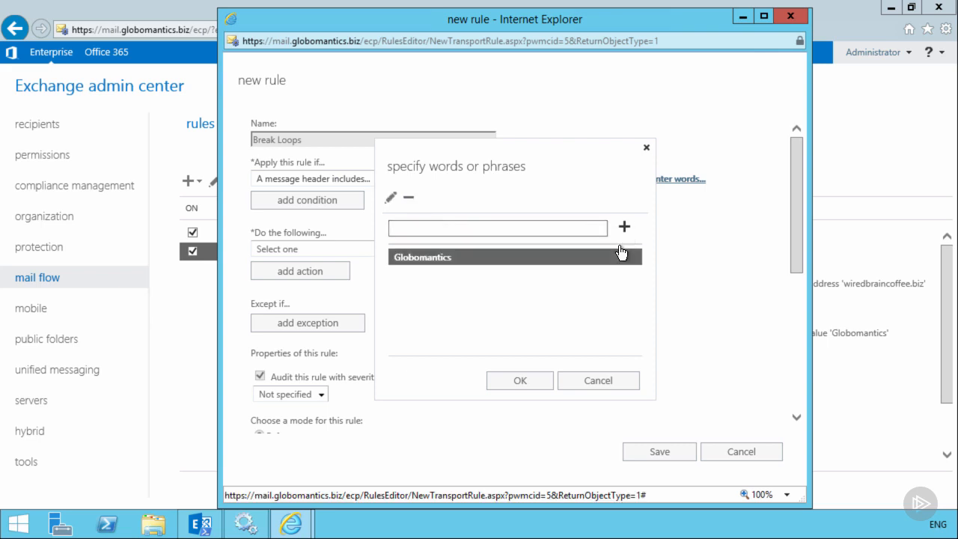
left_click(518, 381)
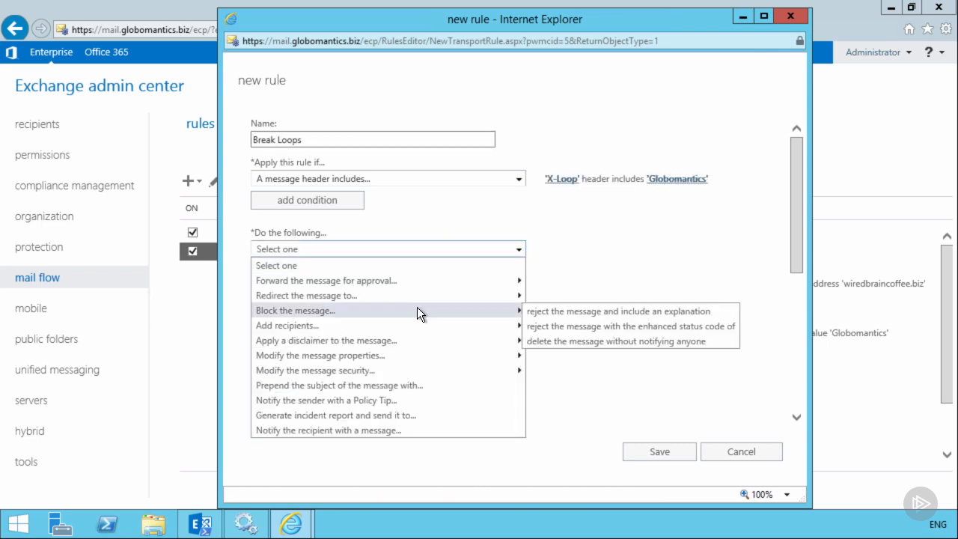
mouse_move(587, 310)
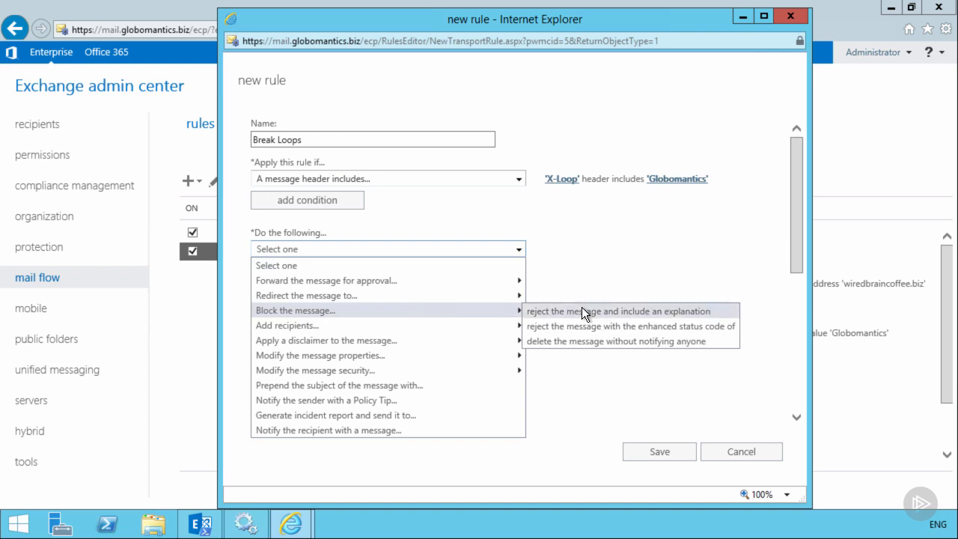
- Reject matching messages with explanation 'Loop detected' and save the rule
left_click(617, 310)
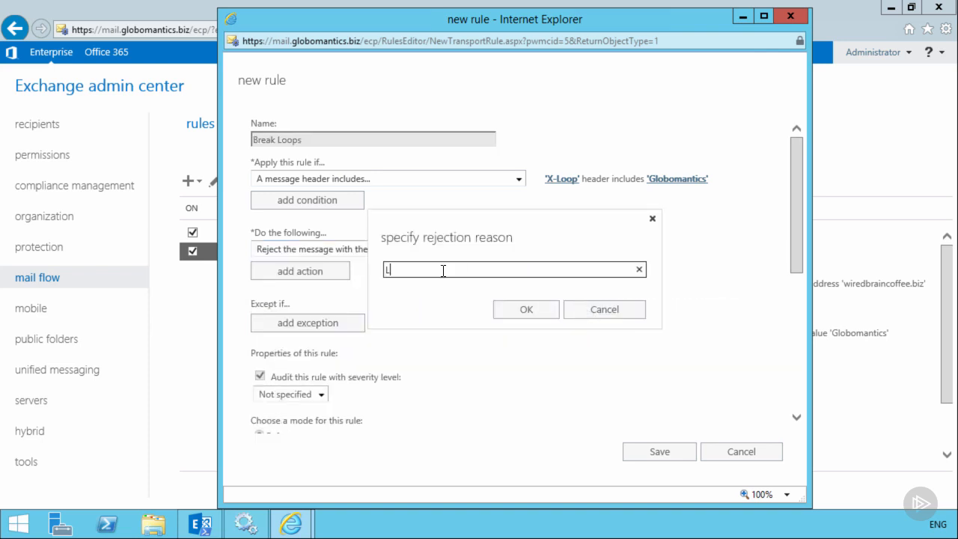
type("oop detected")
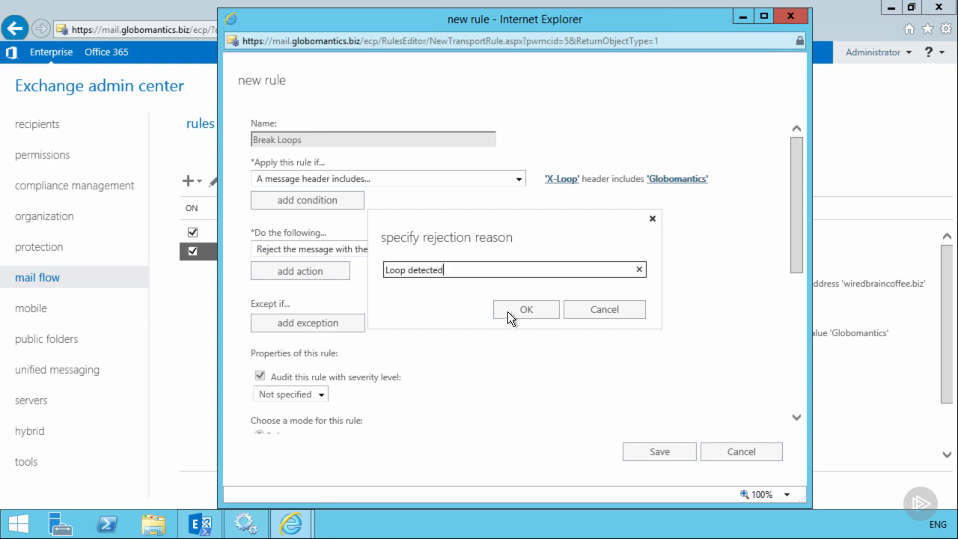
left_click(527, 308)
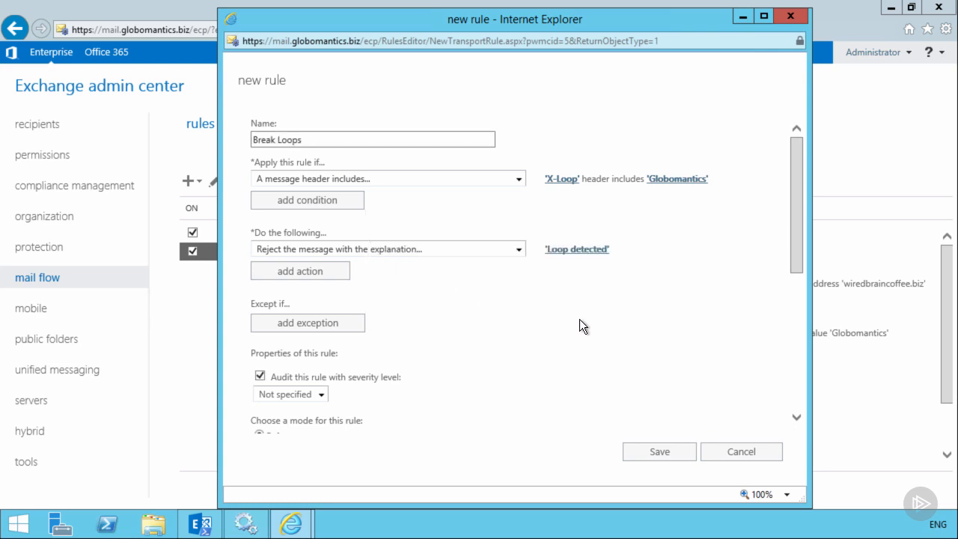
left_click(659, 452)
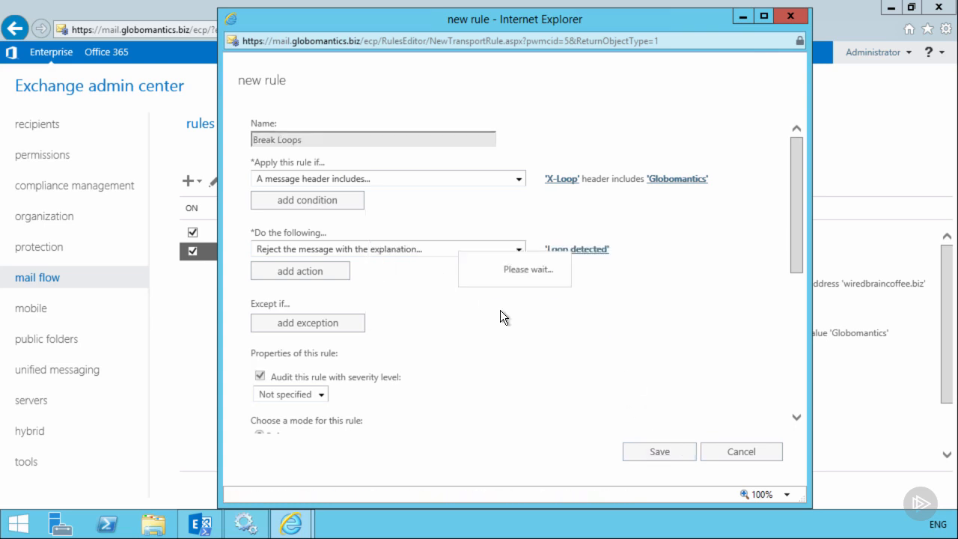
left_click(659, 452)
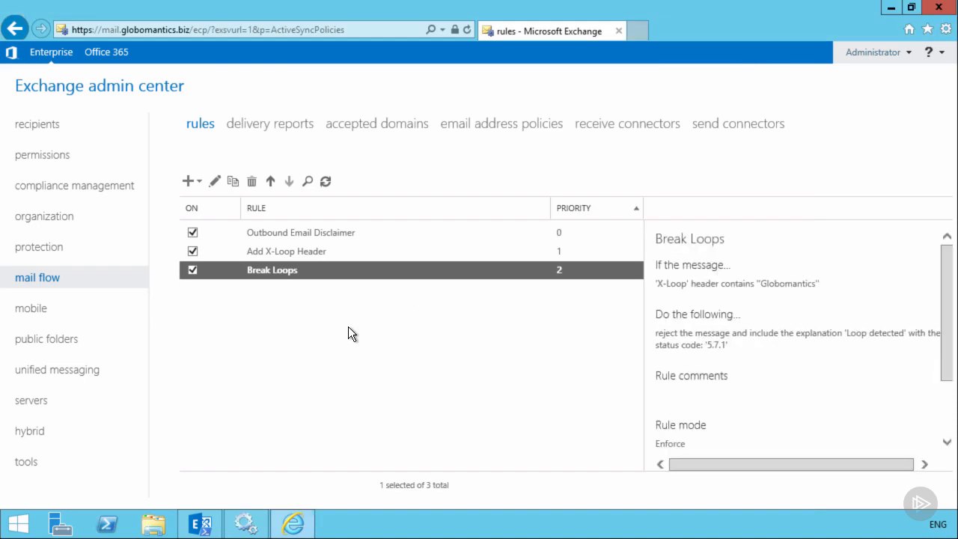
mouse_move(322, 302)
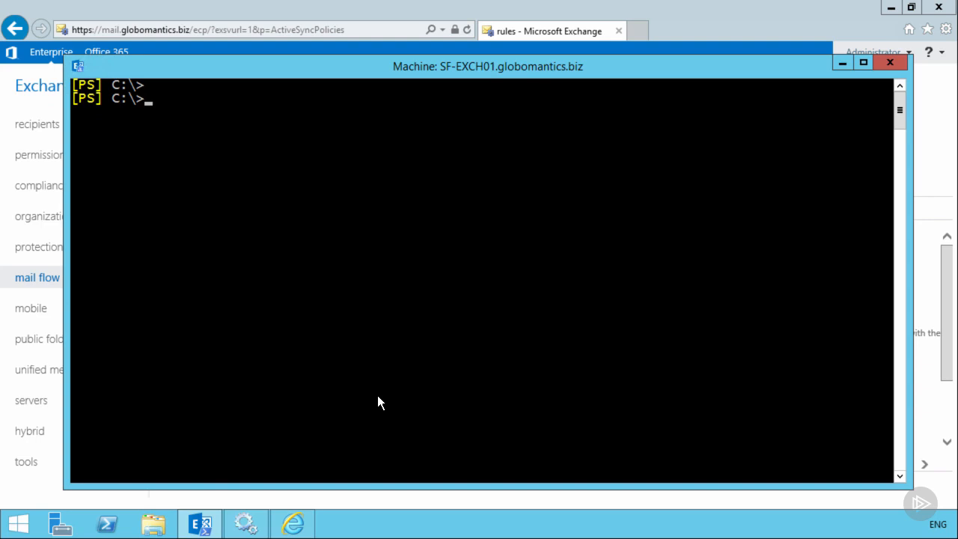
- Compose Set-AcceptedDomain wiredbraincoffee.biz -AddressBookEnabled $false to disable address book use for that domain
type("Set-AcceptedDomain")
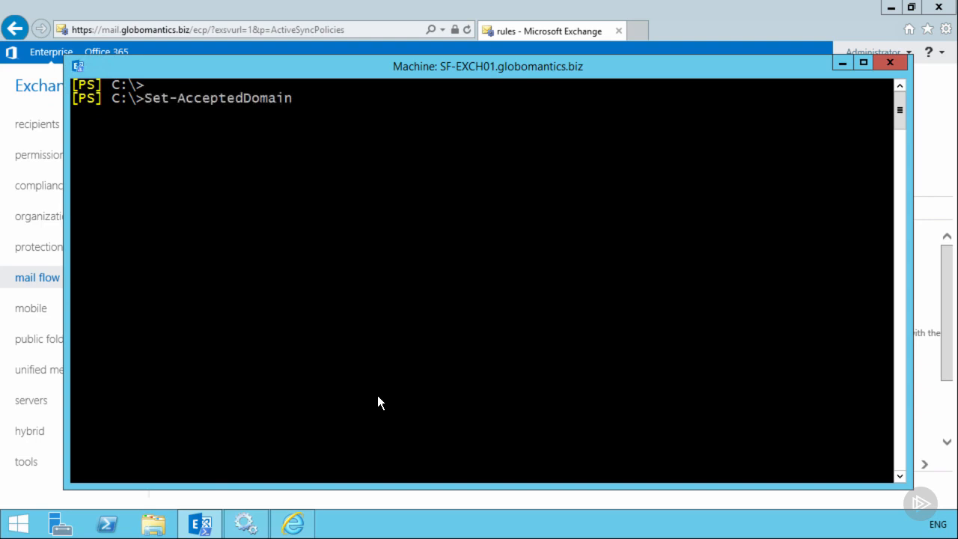
type("wiredbrain")
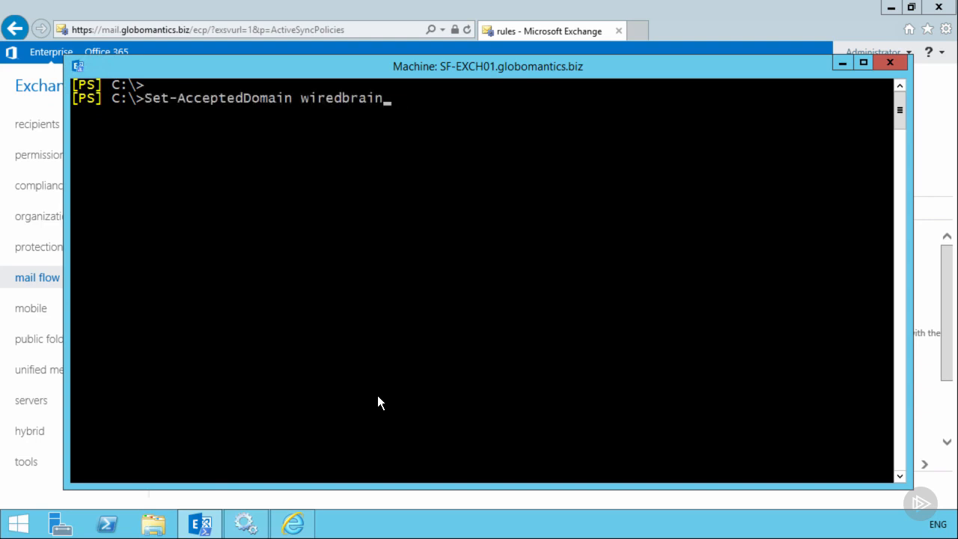
type("coffee.biz")
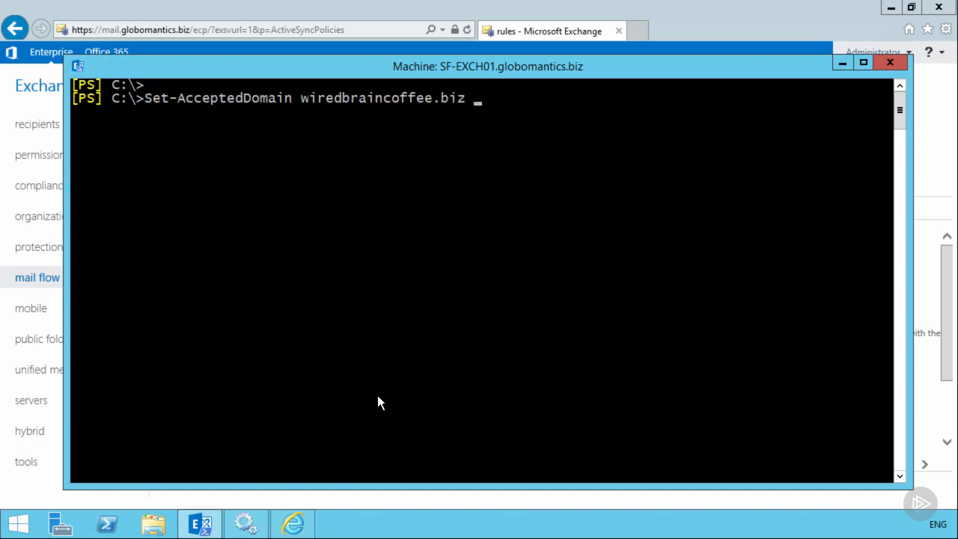
type("-AddressBookEnabled $fal")
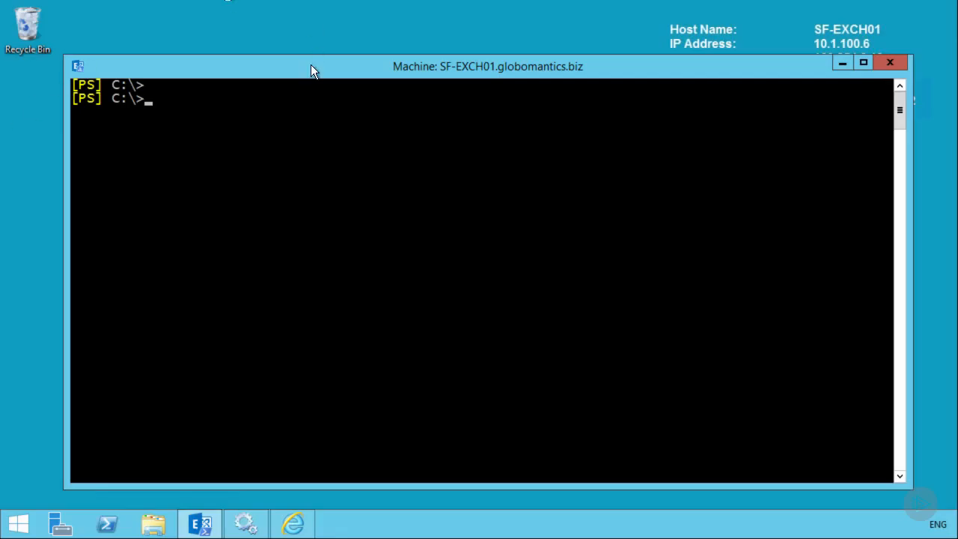
- Run Set-TransportConfig setting MaxReceiveSize and MaxSendSize to 50 MB organisation-wide
type("set-tra")
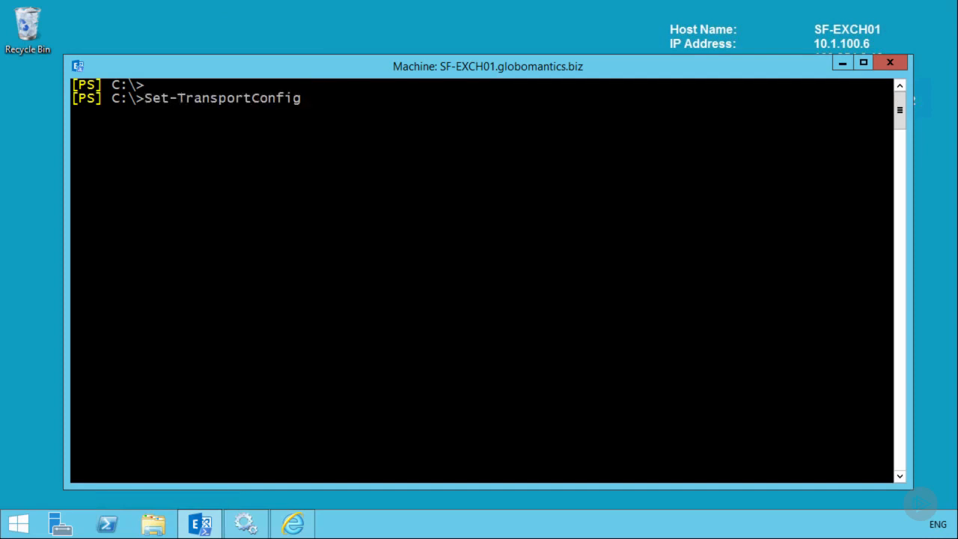
type("-MaxAllowedAgentGeneratedMessageDepth")
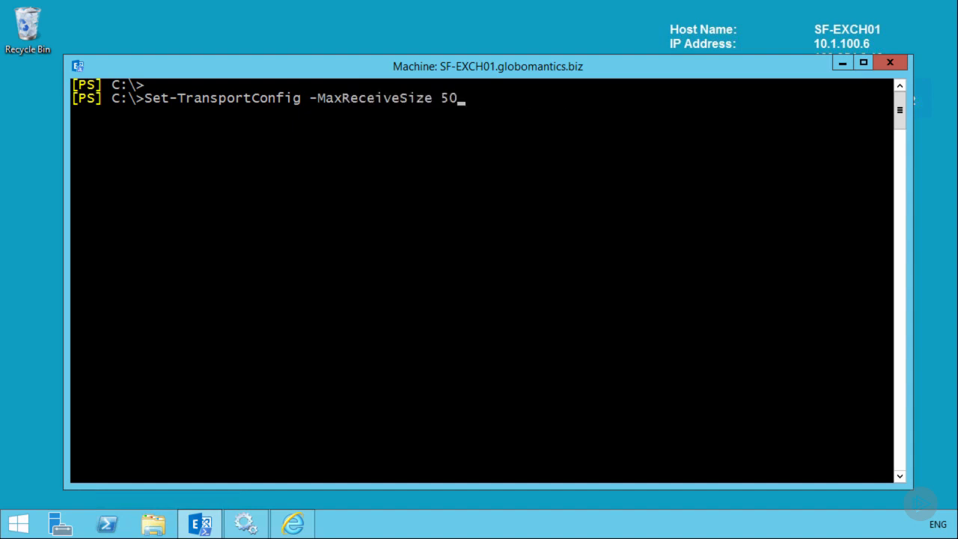
type("MB -maxs")
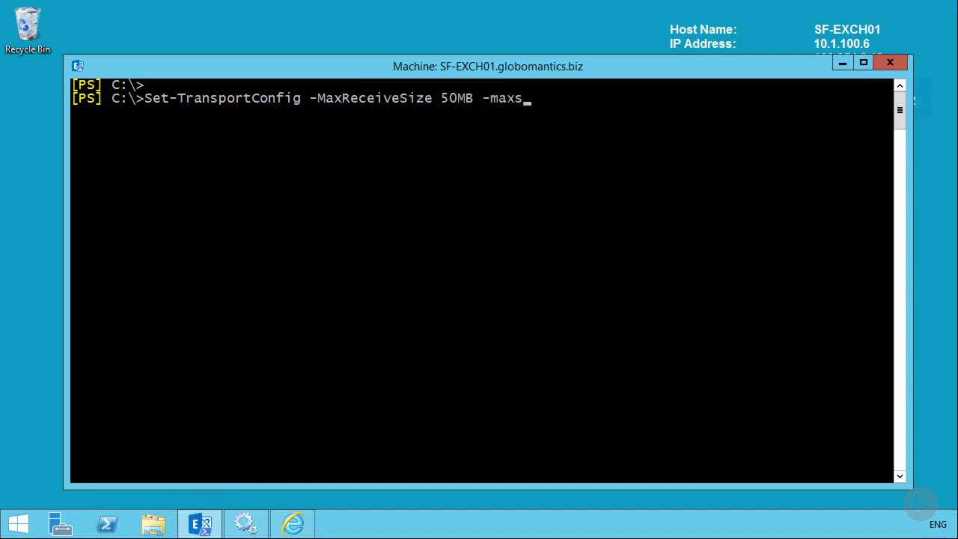
type("endSize 50")
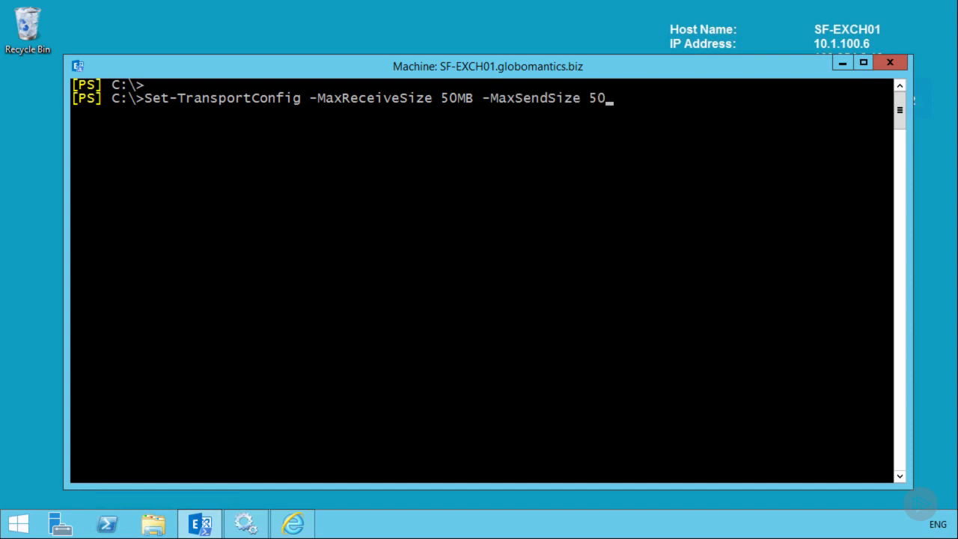
type("MB")
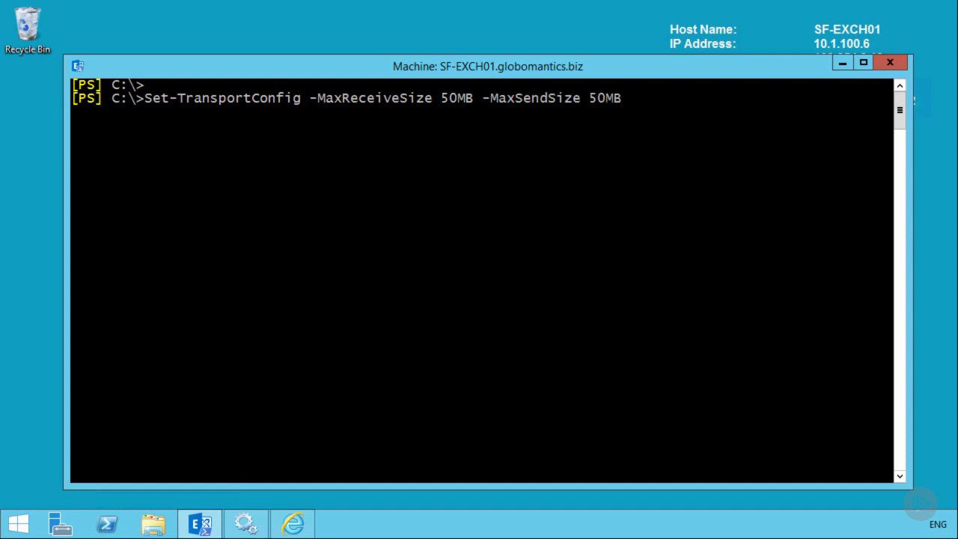
key("Enter")
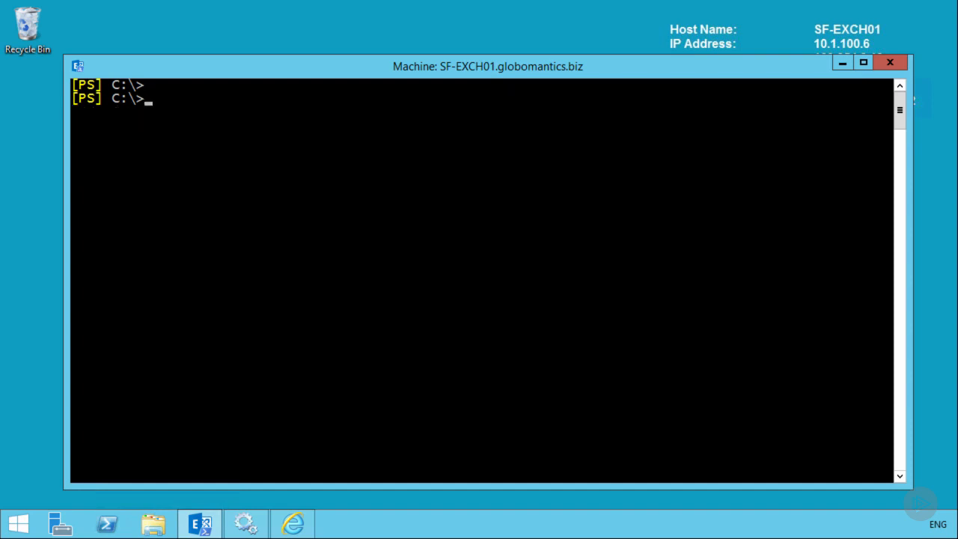
- List each receive connector's name and maximum message size with Get-ReceiveConnector
type("Get-ReceiveConnector")
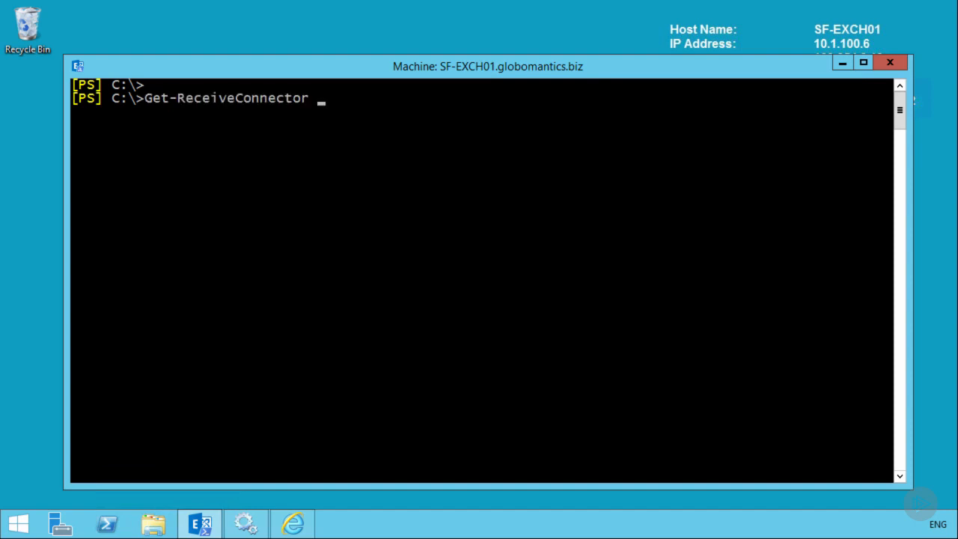
type("| select name,m")
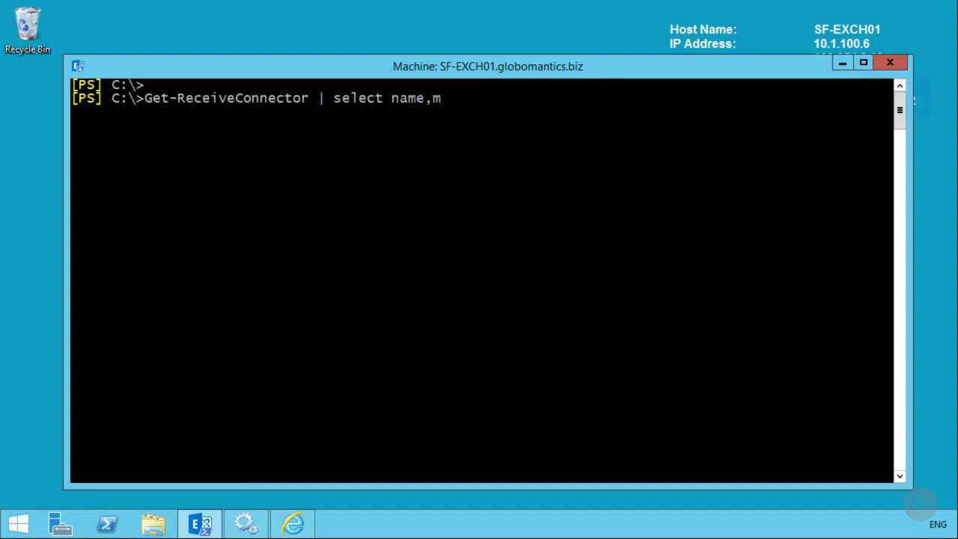
type("axmessagesize")
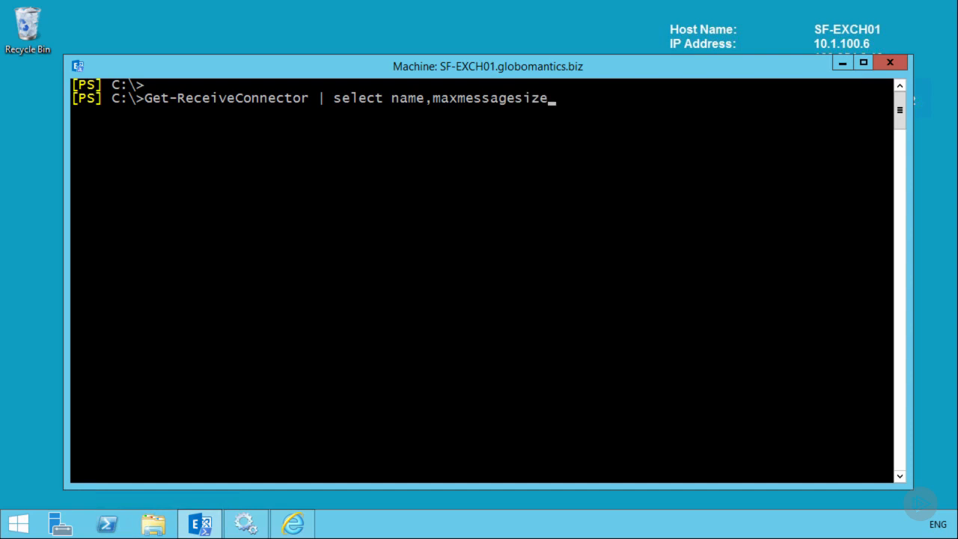
key("Enter")
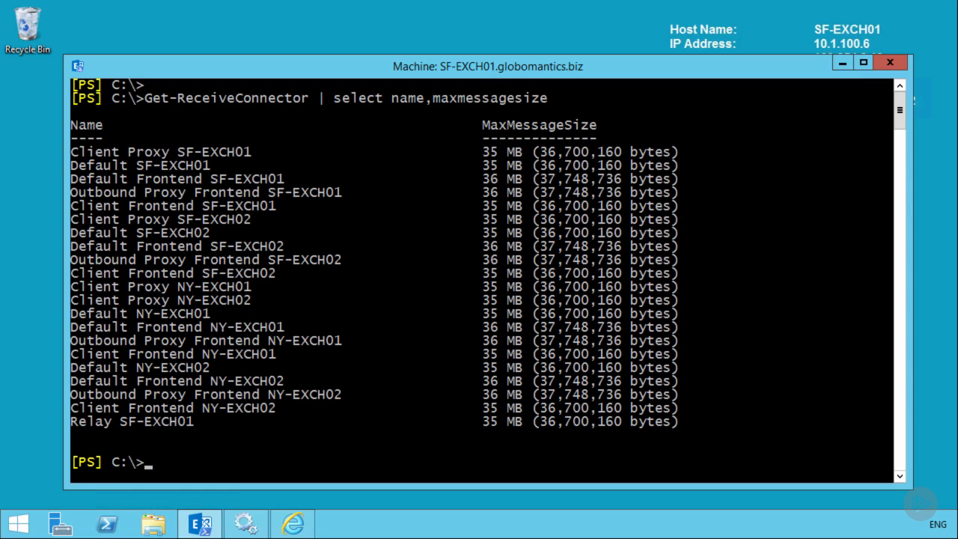
- Compose a Get-ReceiveConnector | Set-ReceiveConnector command setting MaxMessageSize to 50 MB on all connectors
type("g")
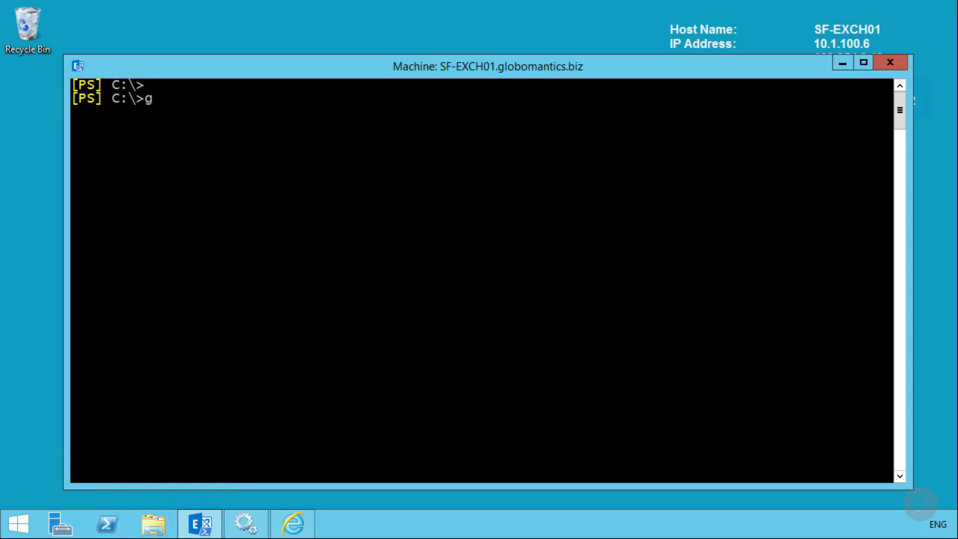
type("et-receiveConnector | Set-re")
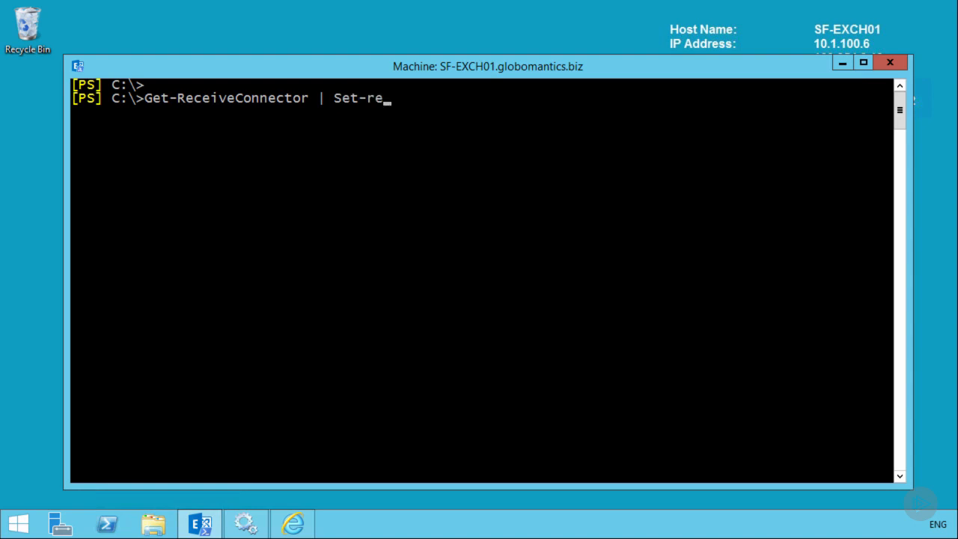
type("ceiveConnector -mx")
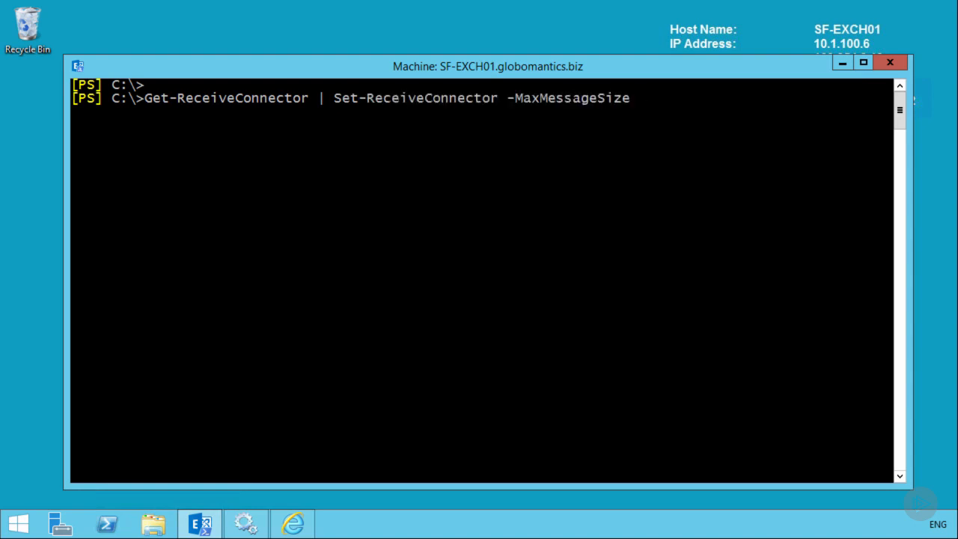
type("50MB")
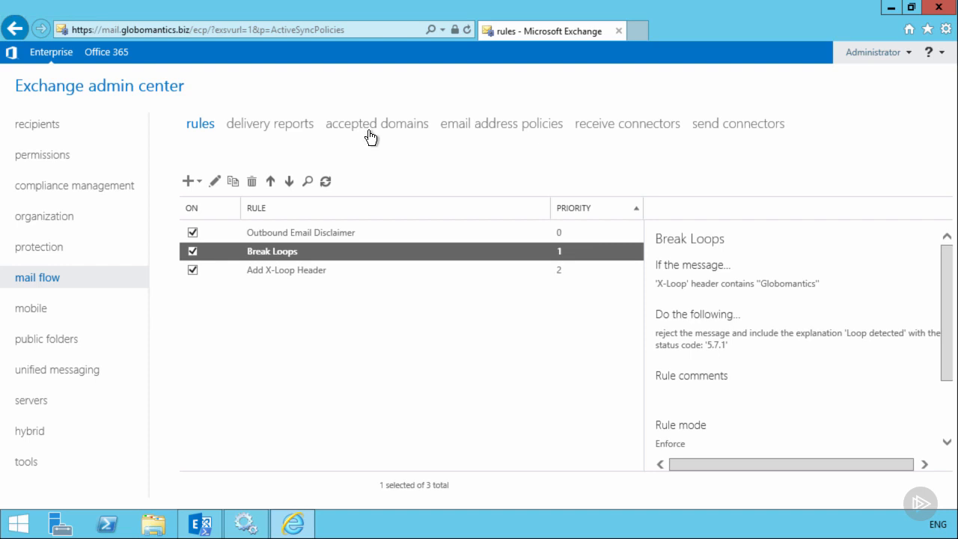
mouse_move(422, 166)
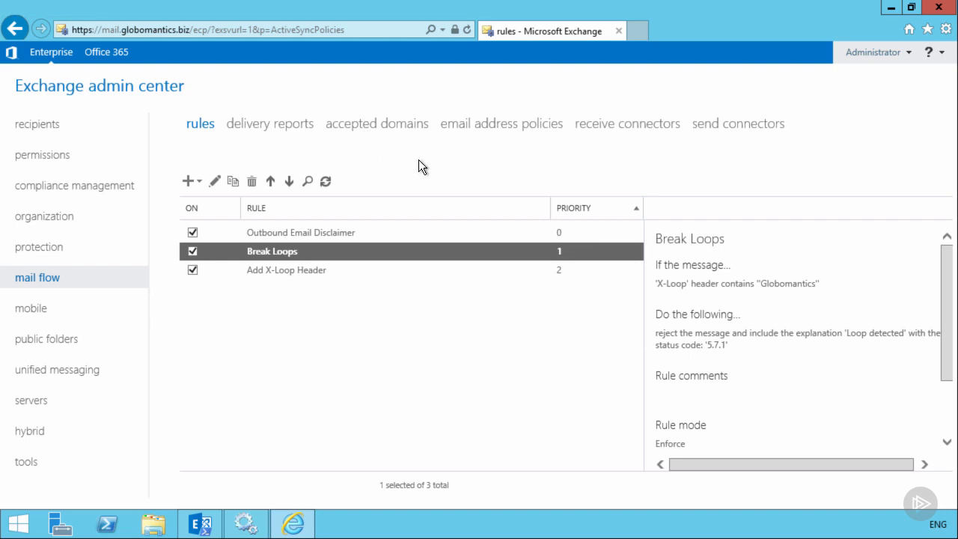
mouse_move(425, 162)
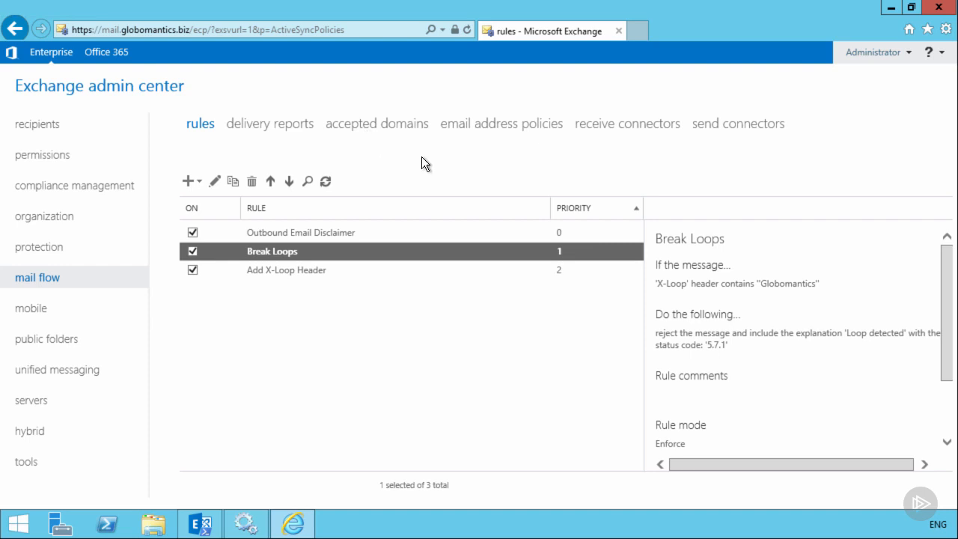
- Start a 'Filter messages by size' rule named Moderate large messages sent to the All Staff DG
left_click(190, 181)
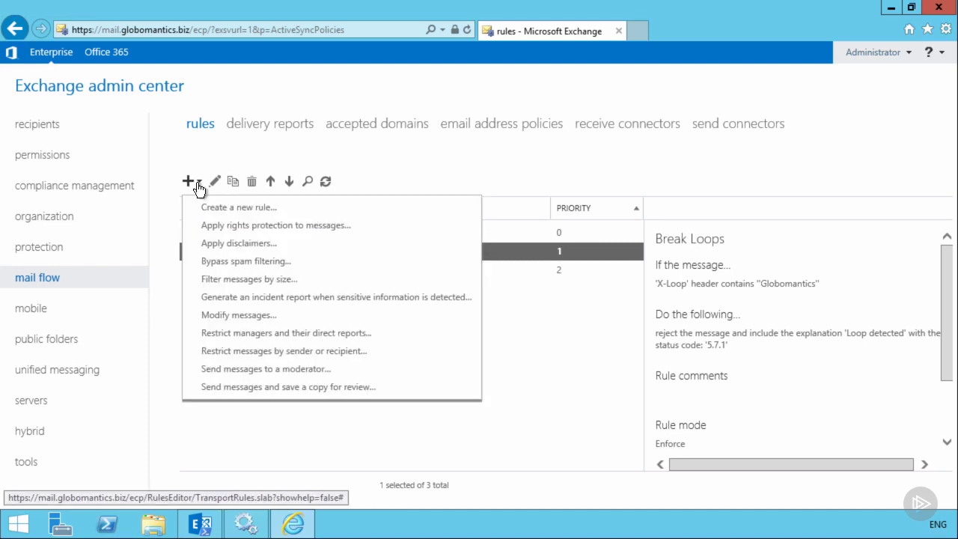
mouse_move(288, 283)
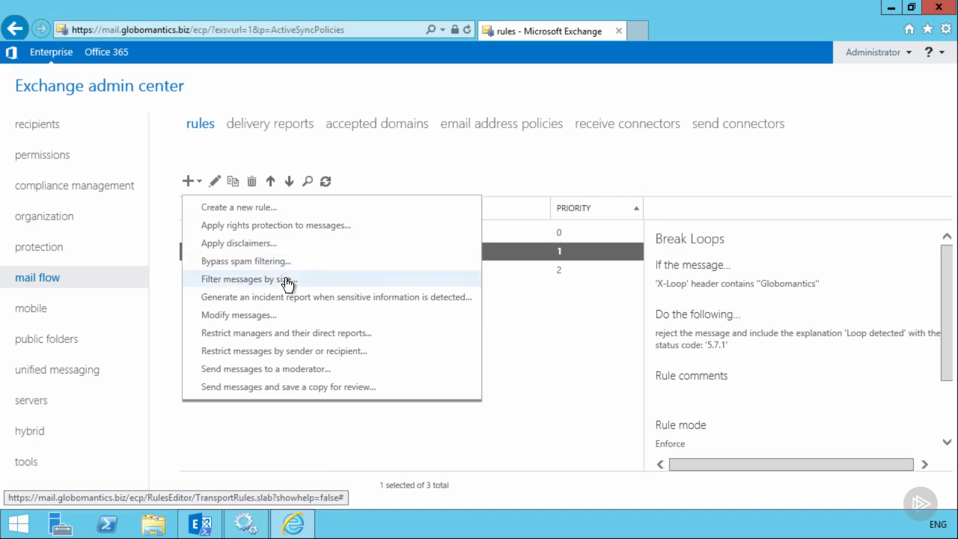
left_click(249, 279)
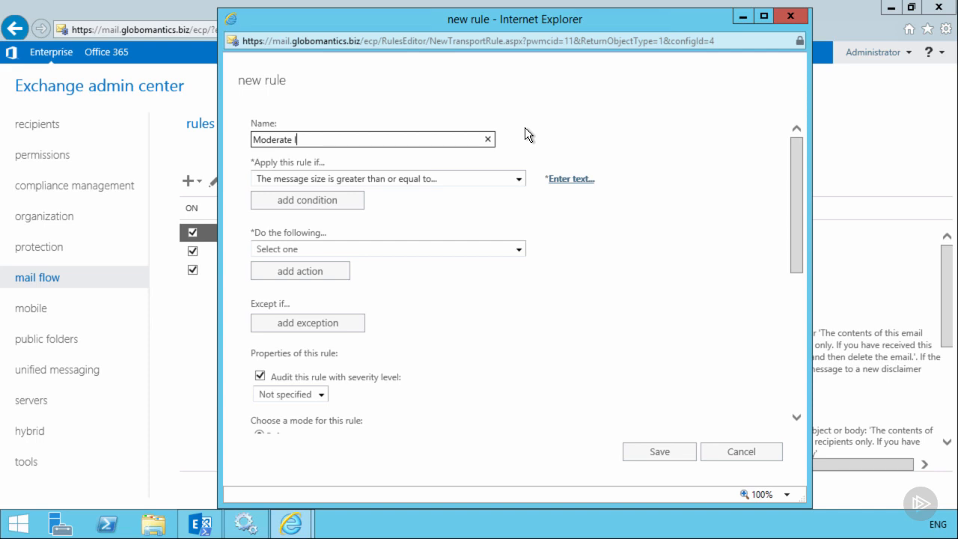
type("large messa")
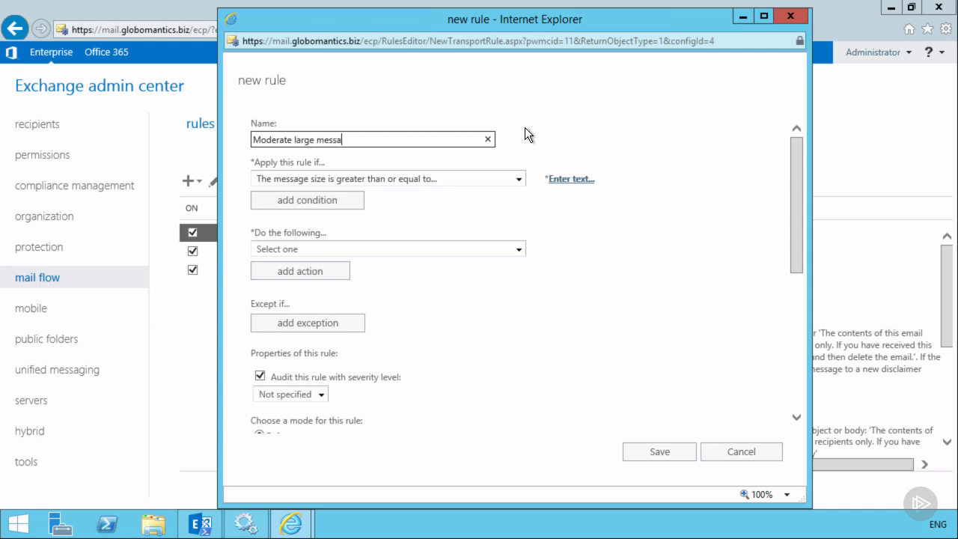
type("ges sent to the All Staff DG")
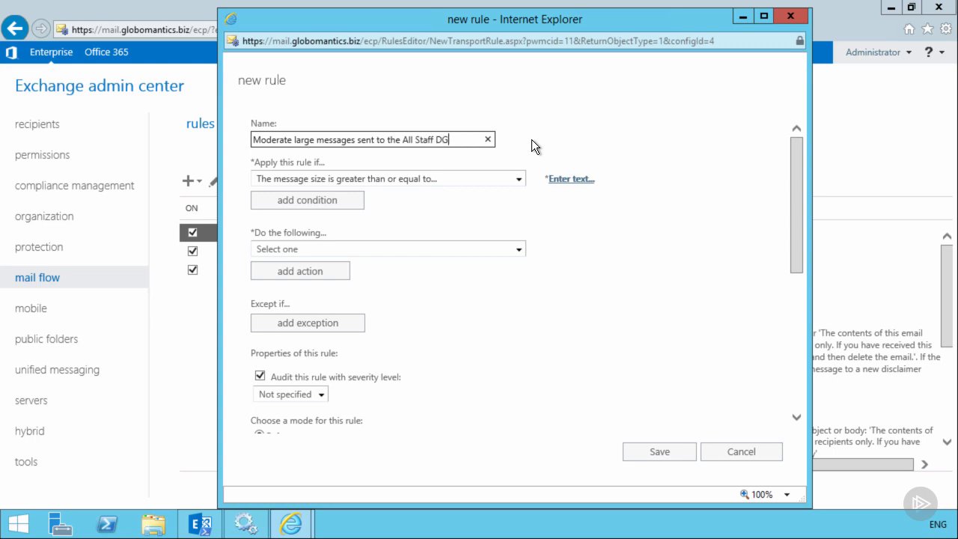
left_click(570, 180)
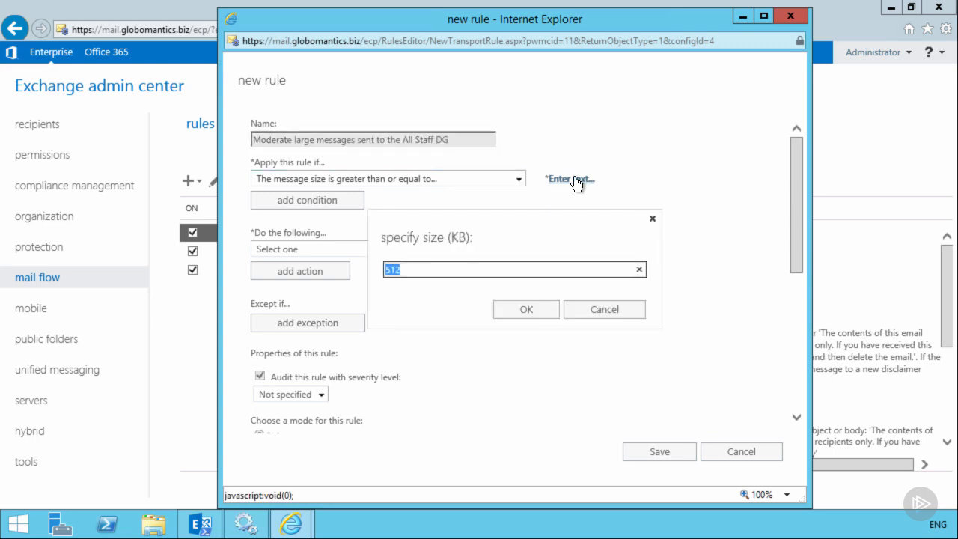
type("4096")
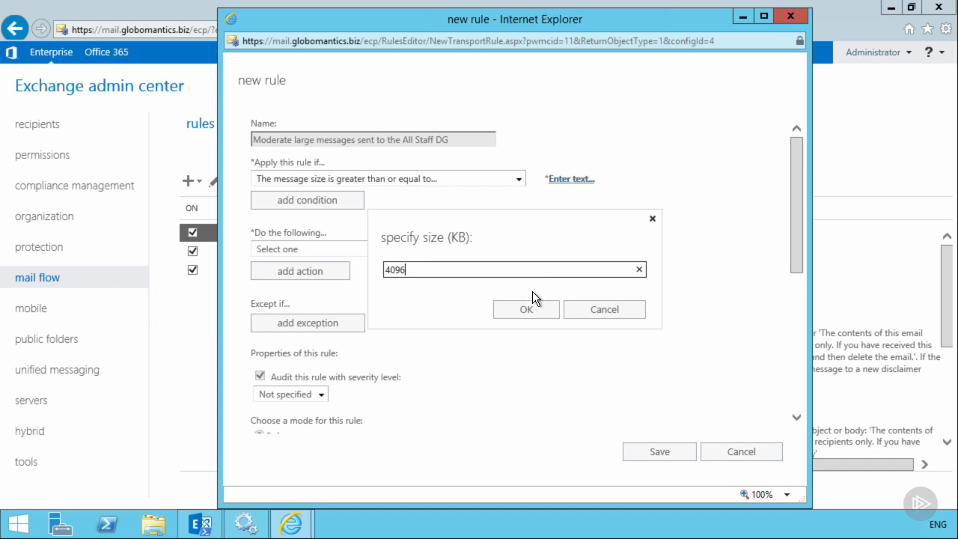
left_click(527, 309)
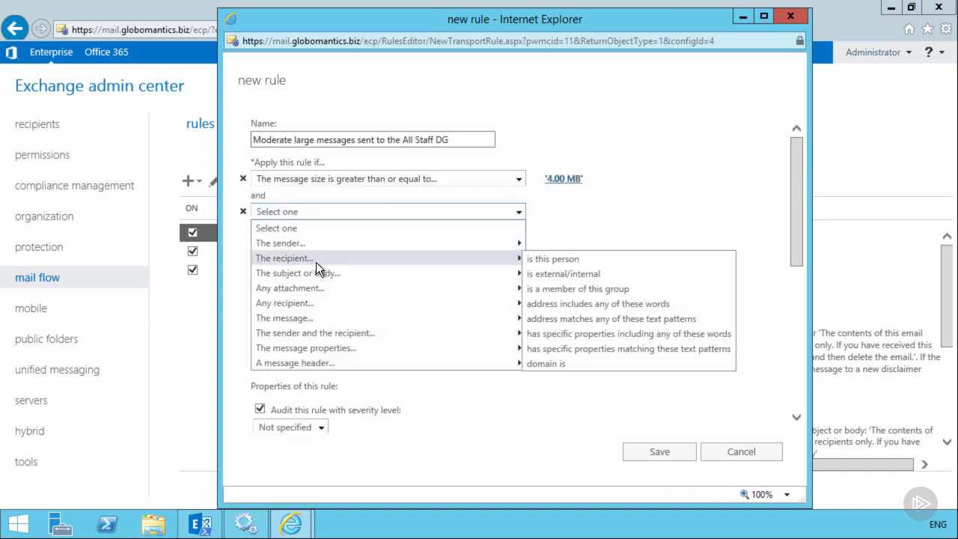
mouse_move(569, 304)
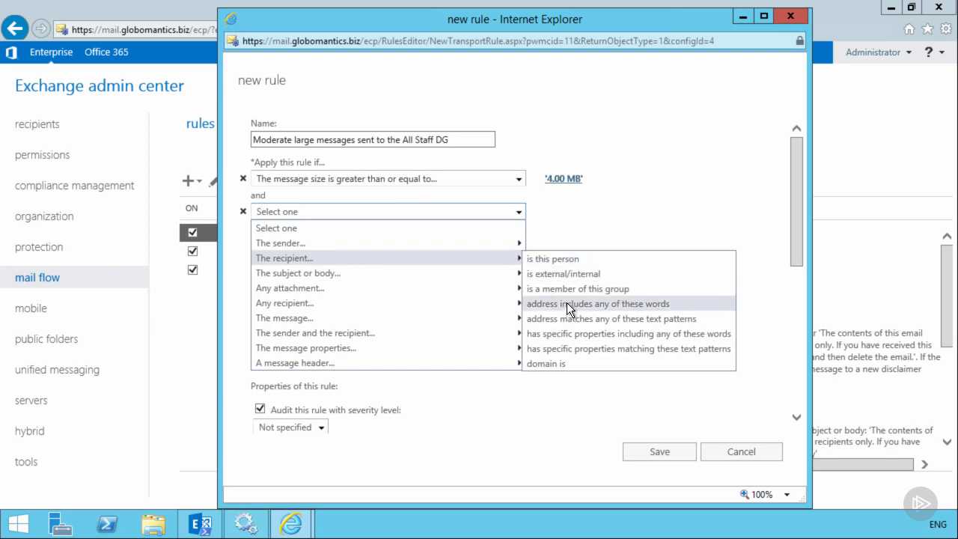
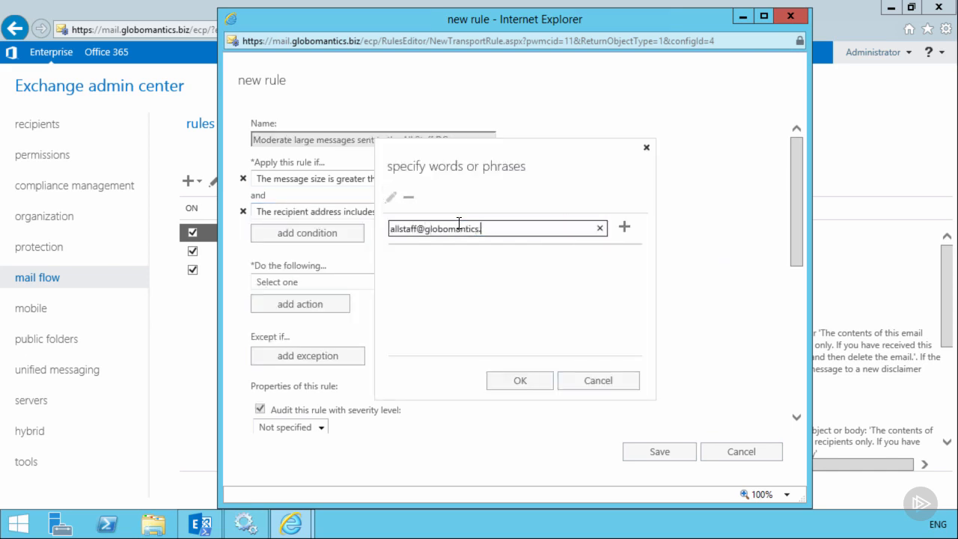
left_click(625, 228)
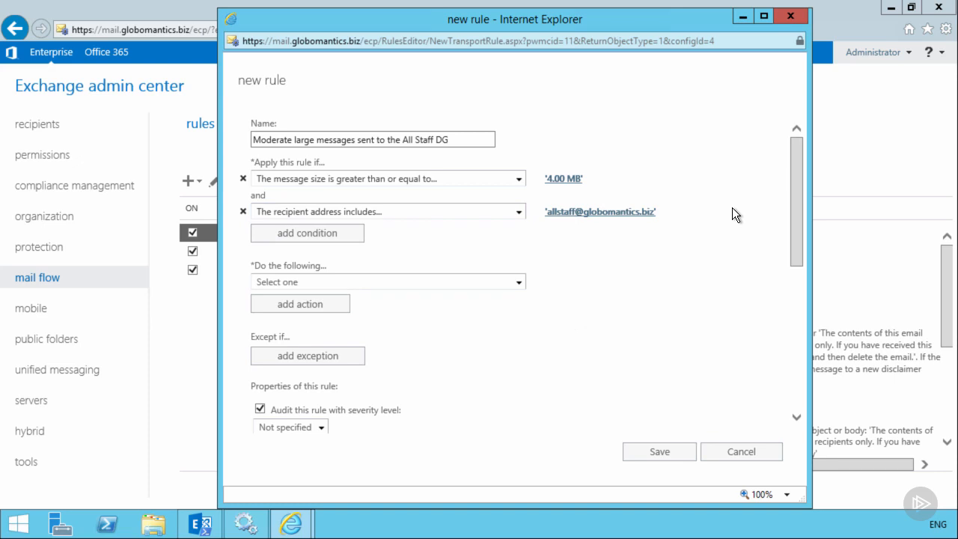
mouse_move(501, 279)
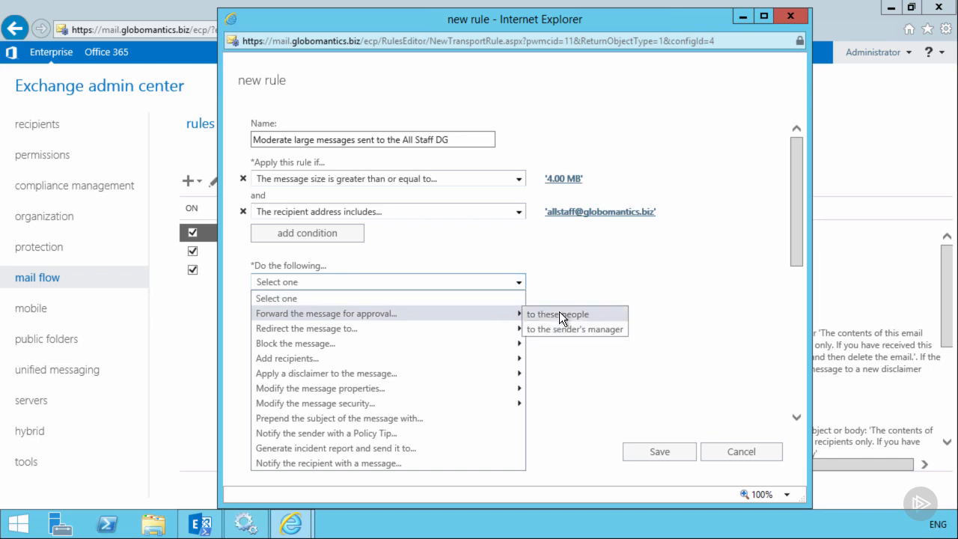
left_click(557, 314)
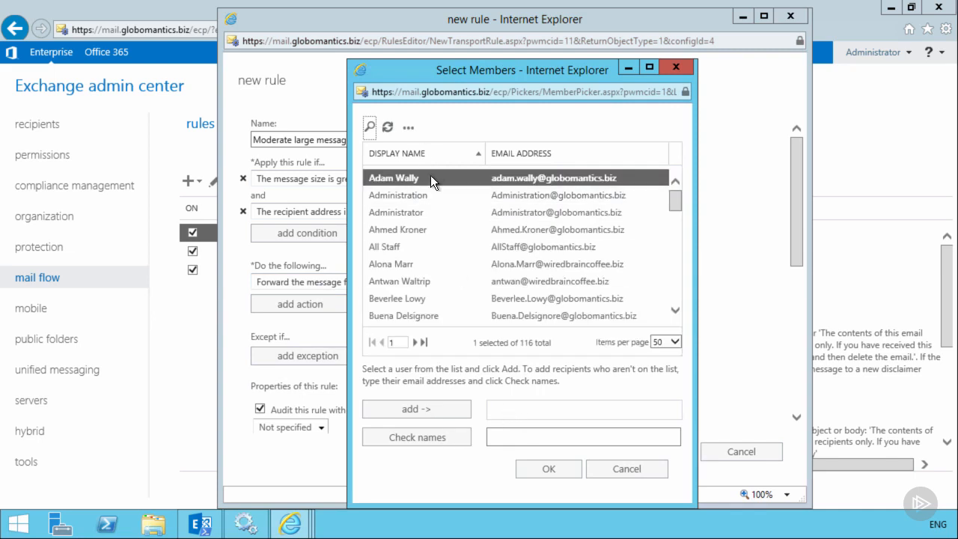
type("dave")
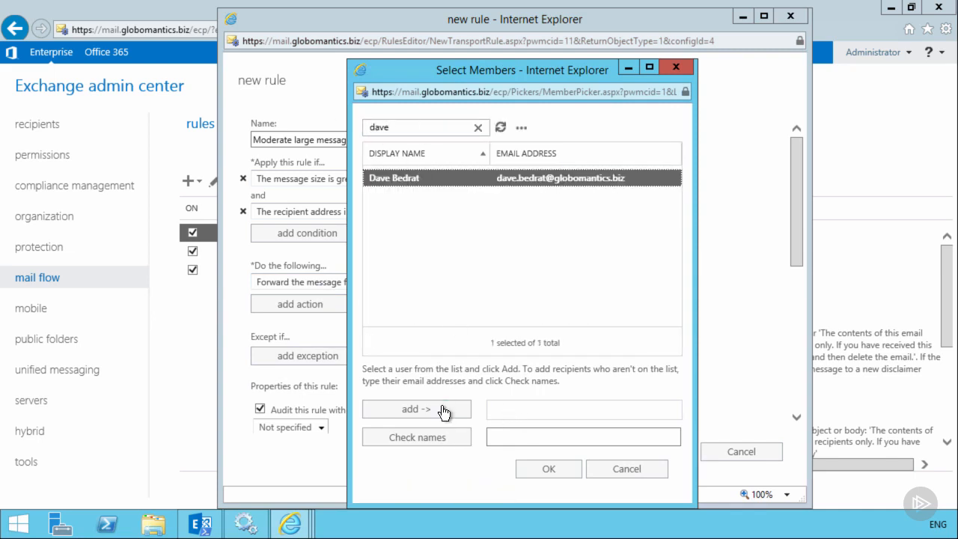
left_click(548, 468)
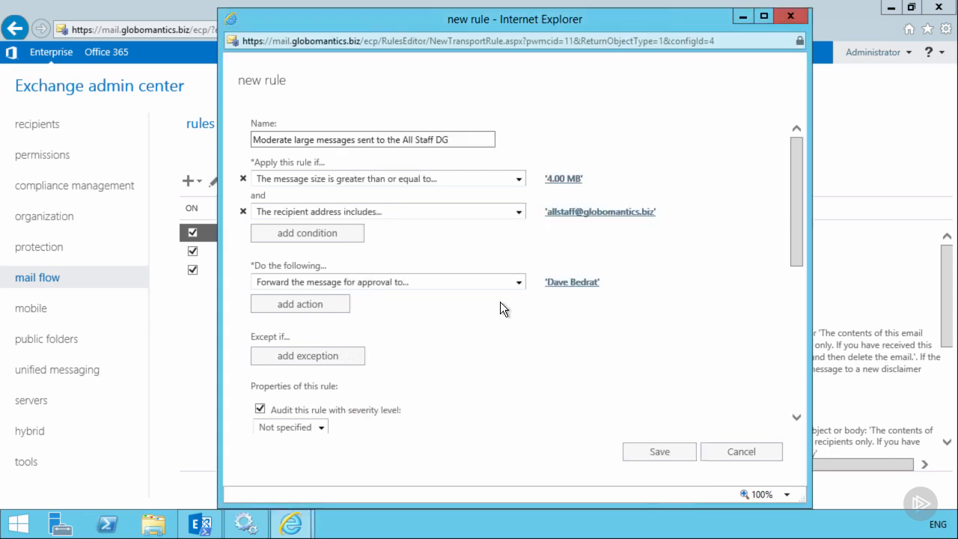
mouse_move(701, 305)
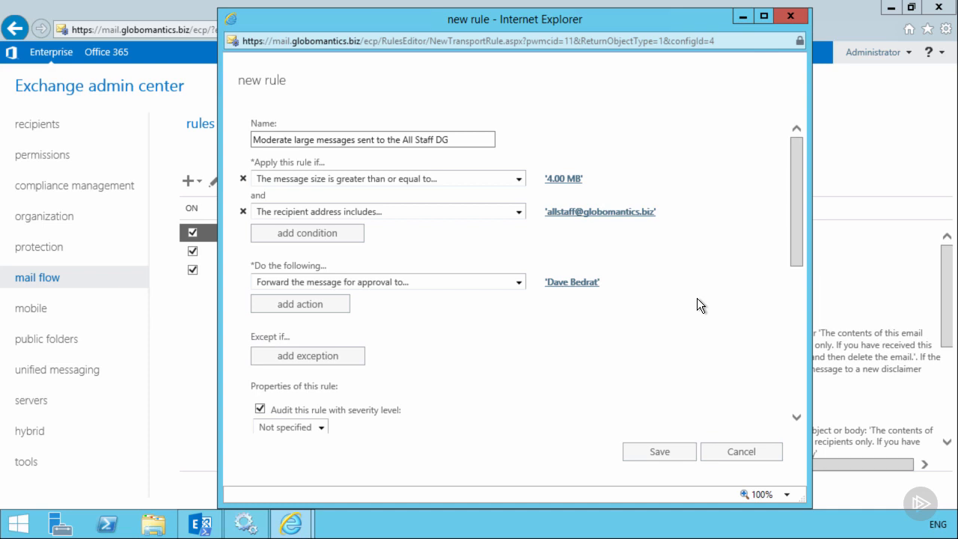
mouse_move(626, 318)
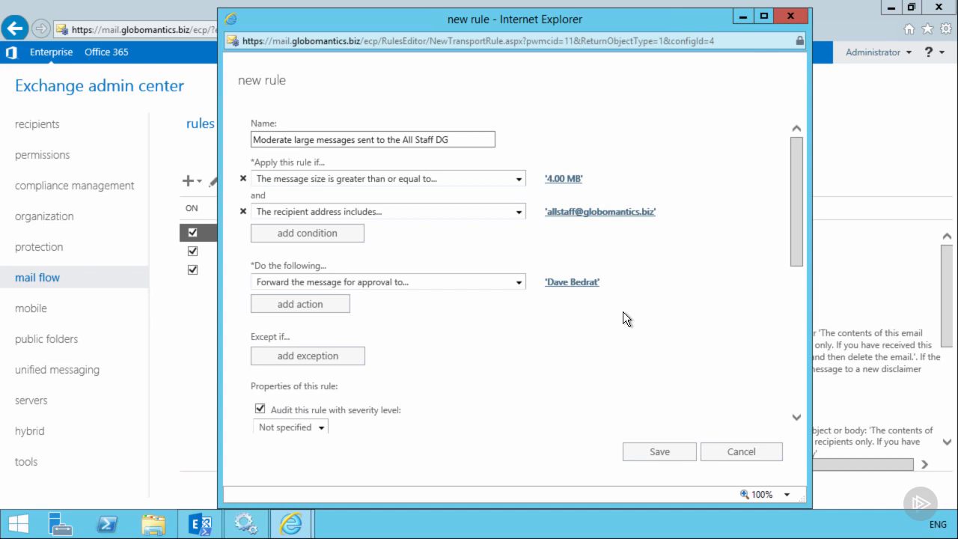
mouse_move(578, 332)
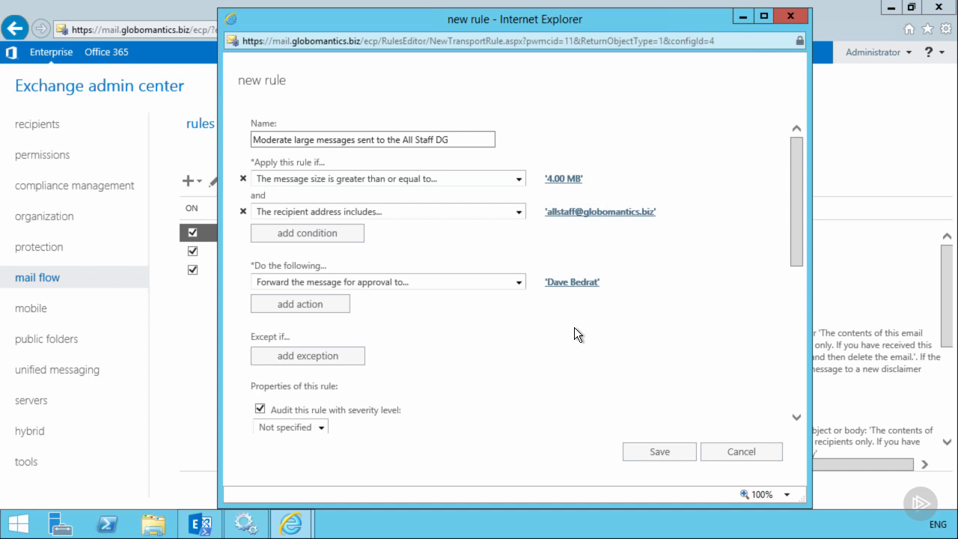
mouse_move(598, 335)
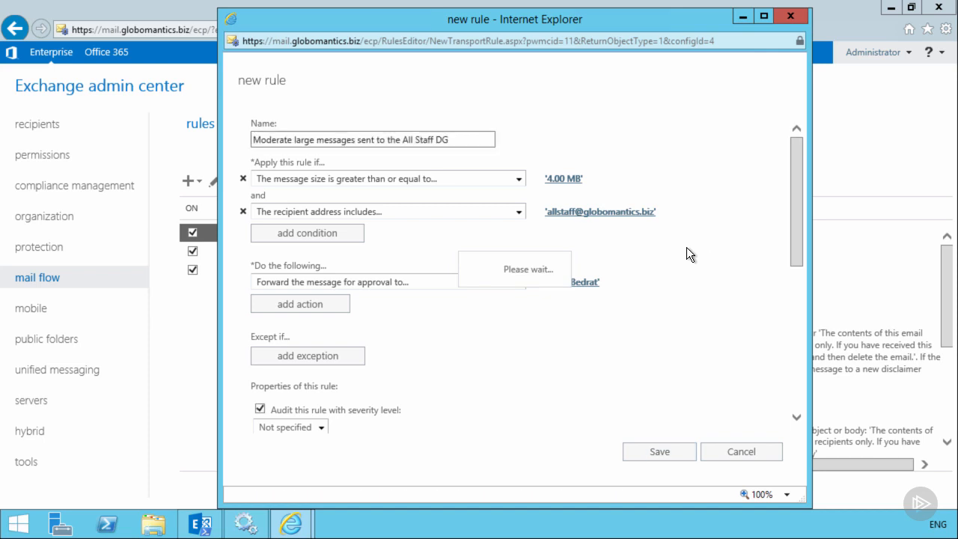
left_click(659, 452)
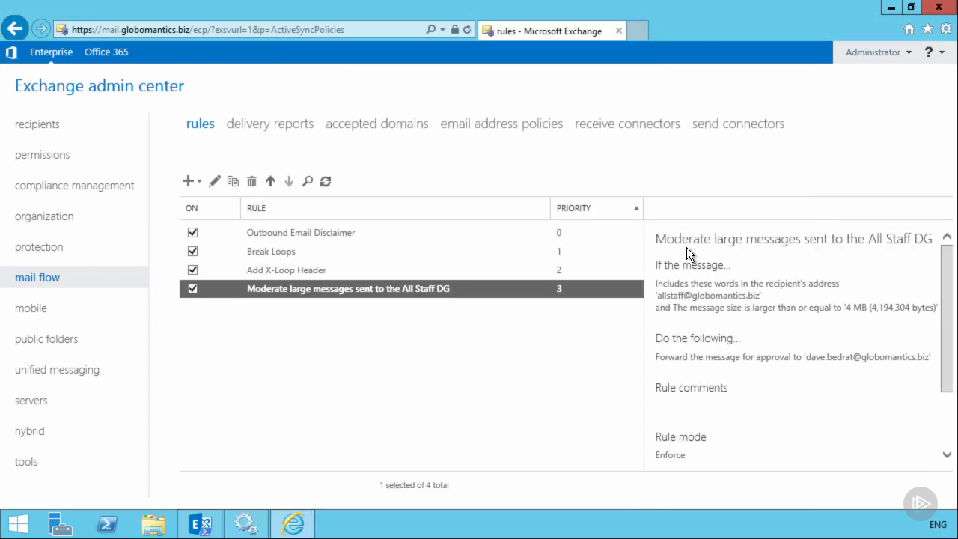